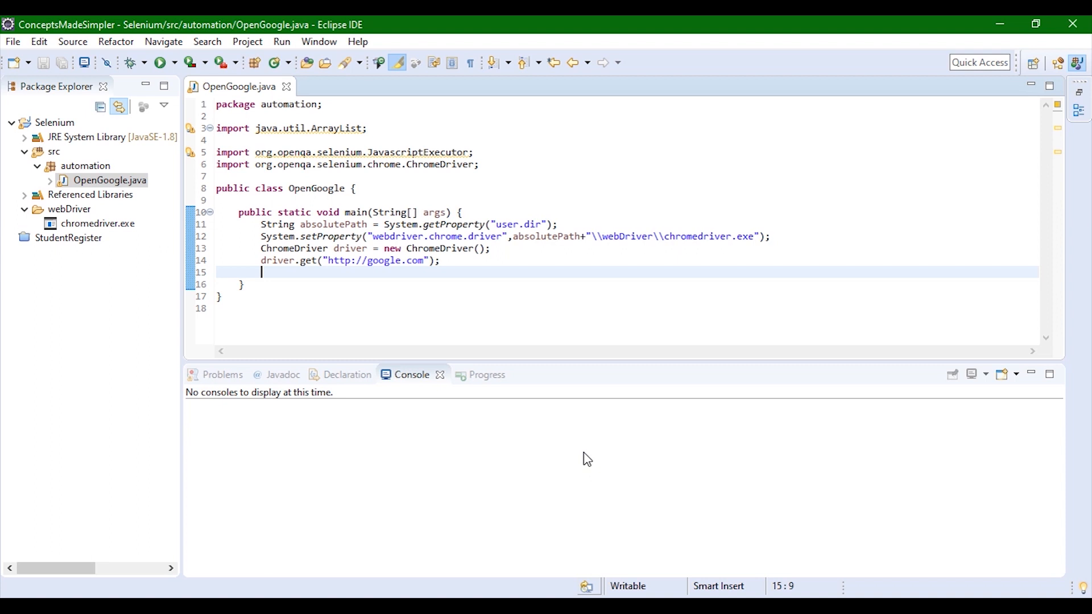
Add the statement ArrayList<String> urlList = new ArrayList<String>(); below the google.com load.
text(A)
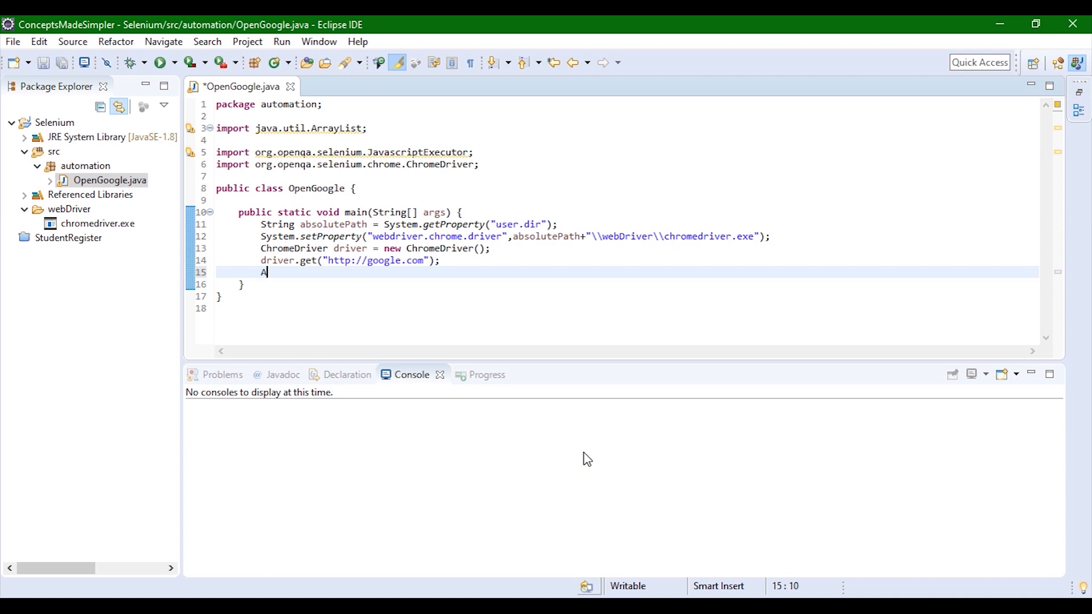
text(rrayLis)
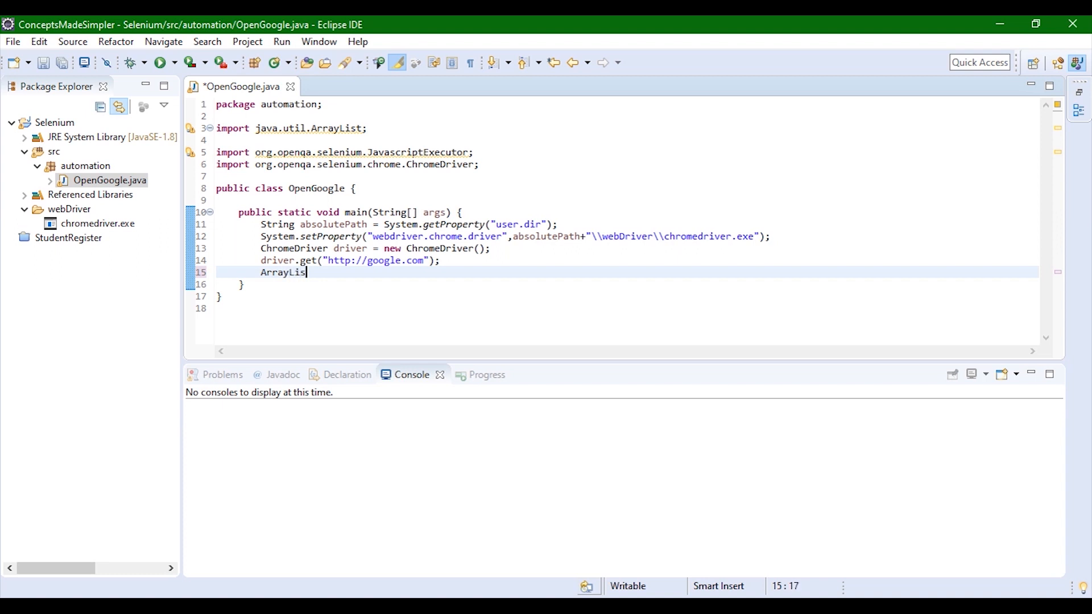
text(<Str>)
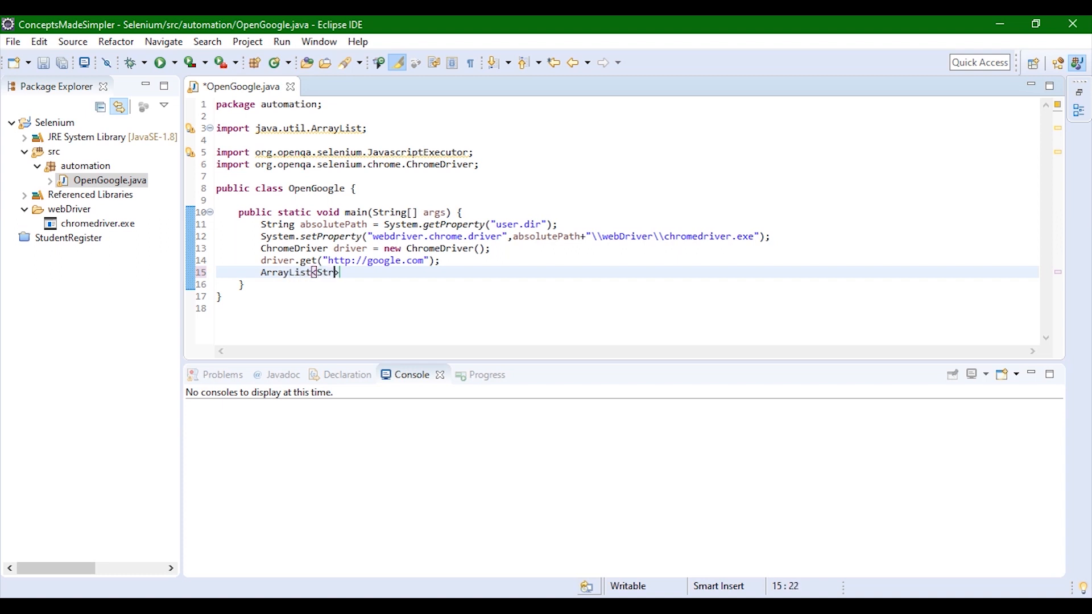
text(ing>)
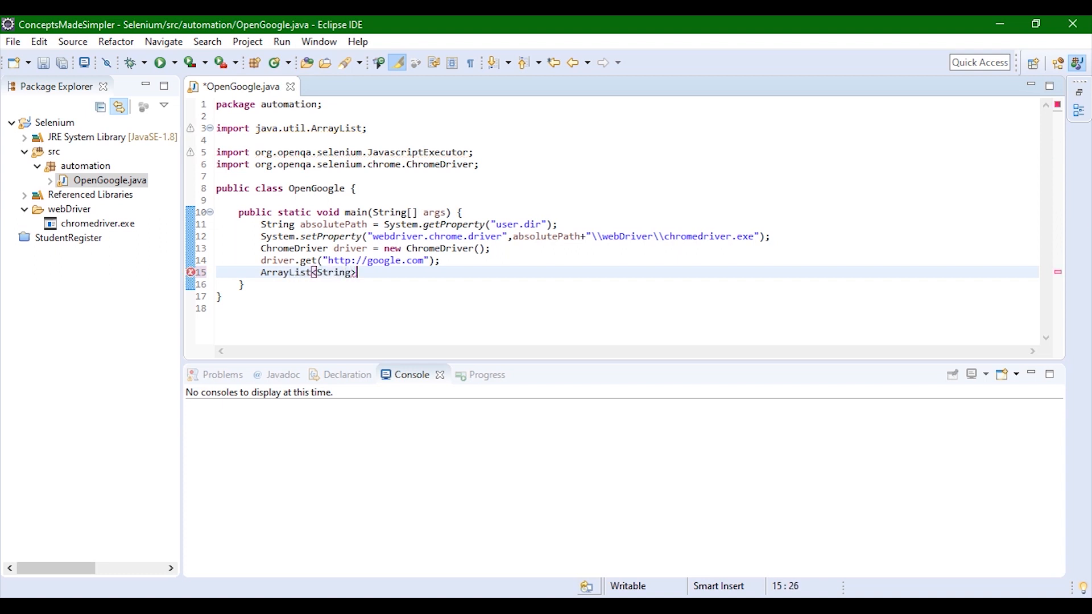
text(ur)
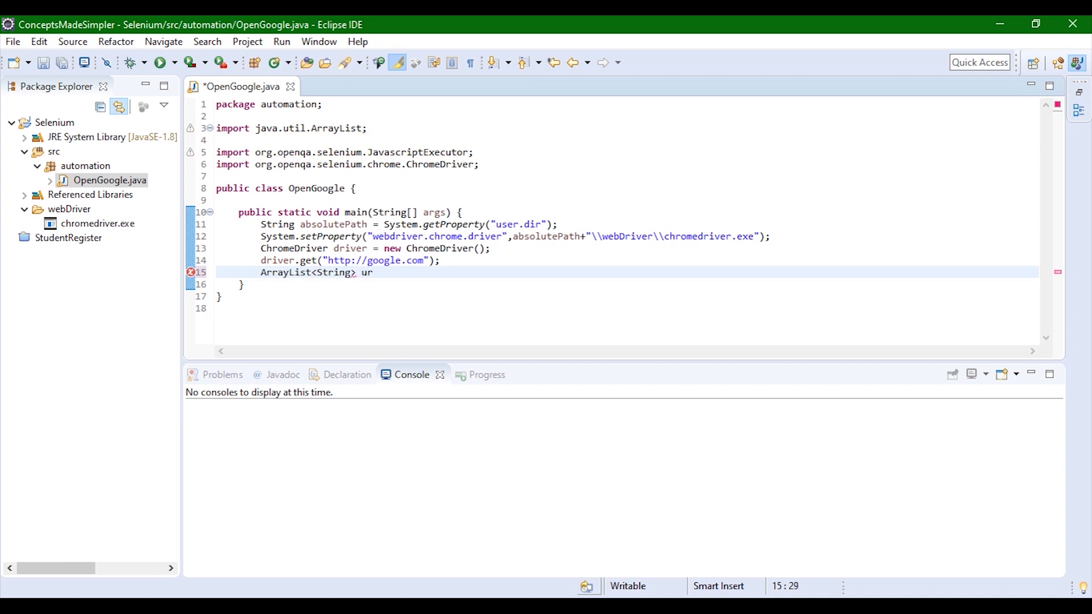
text(lLia)
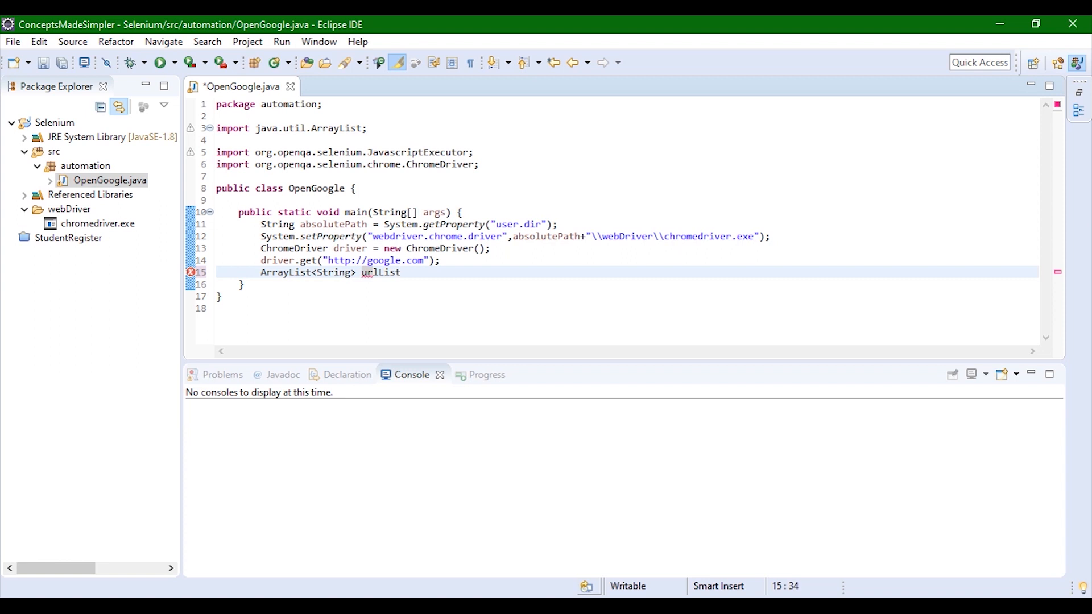
text(= n)
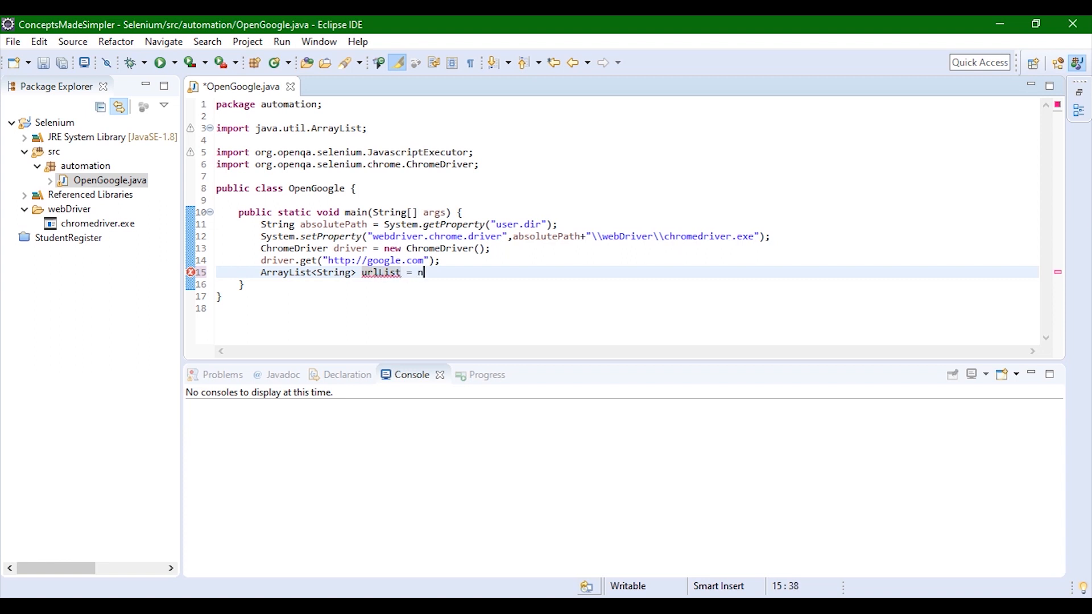
text(ew Arra)
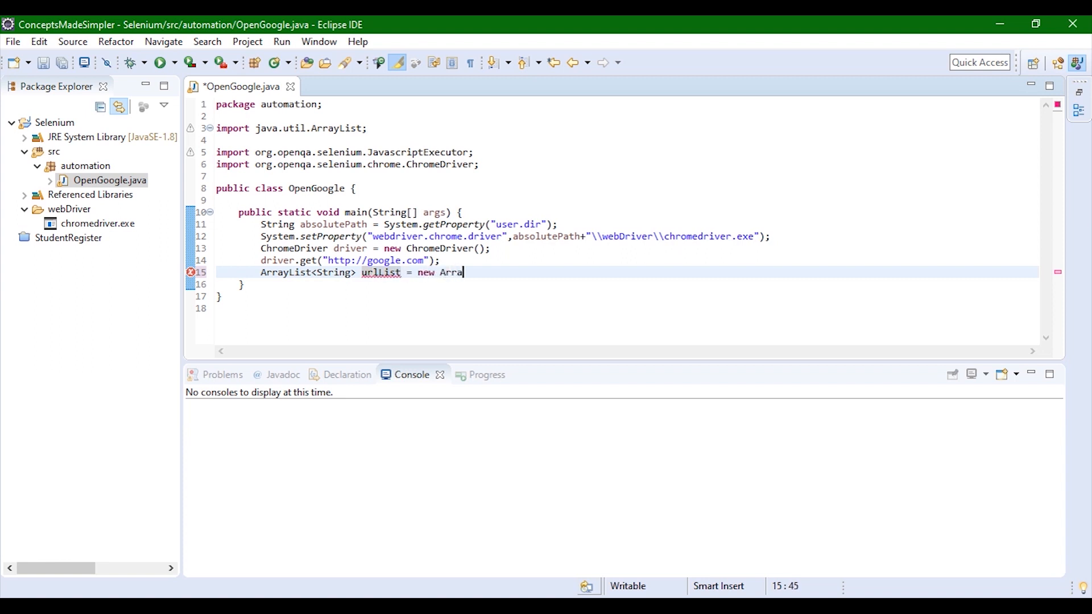
text(yList<>)
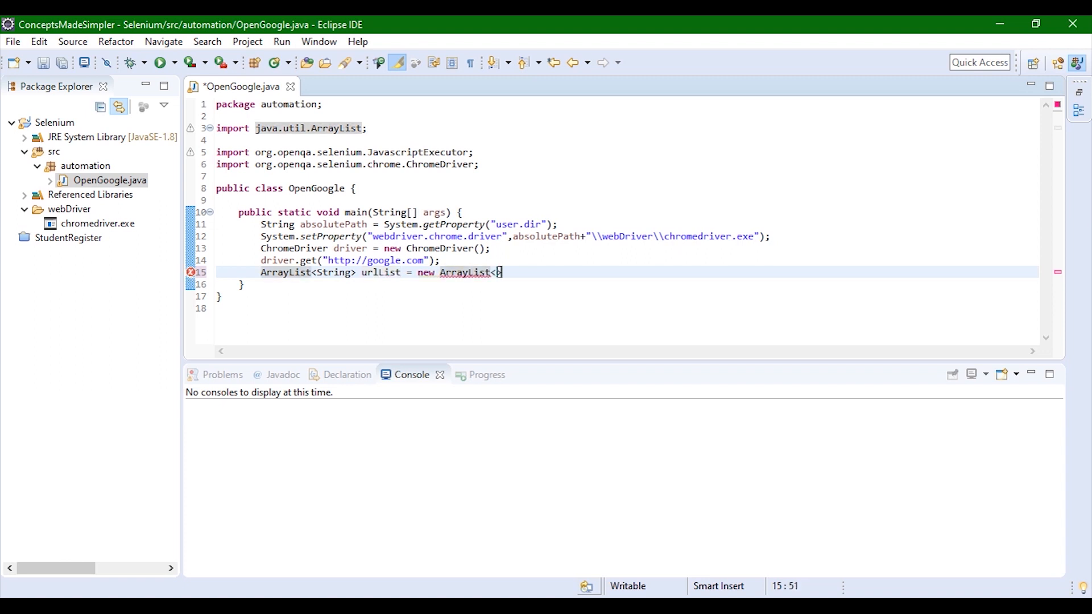
text(String)
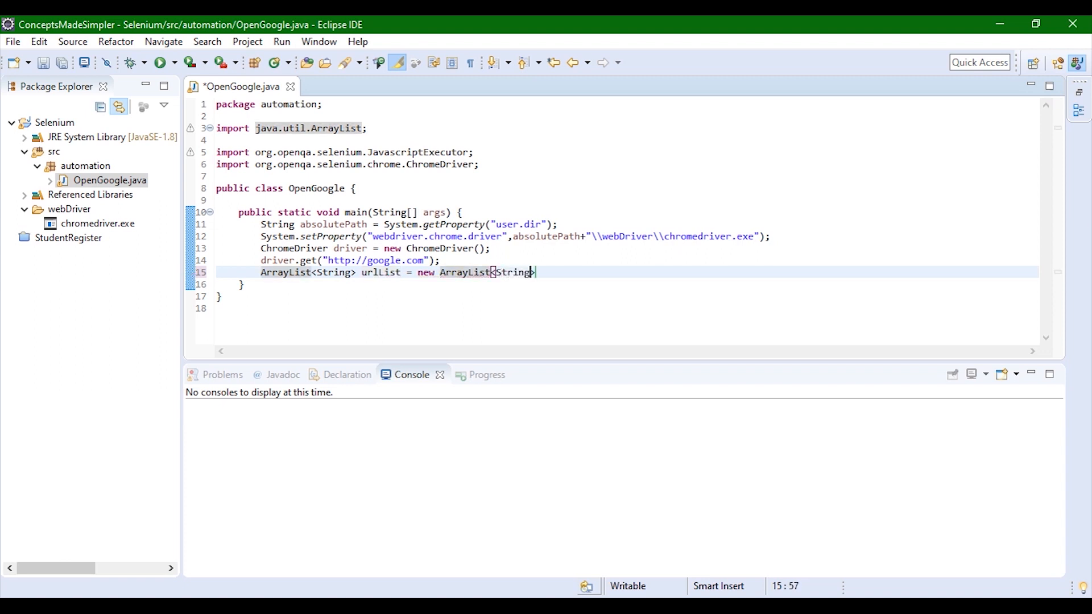
text(())
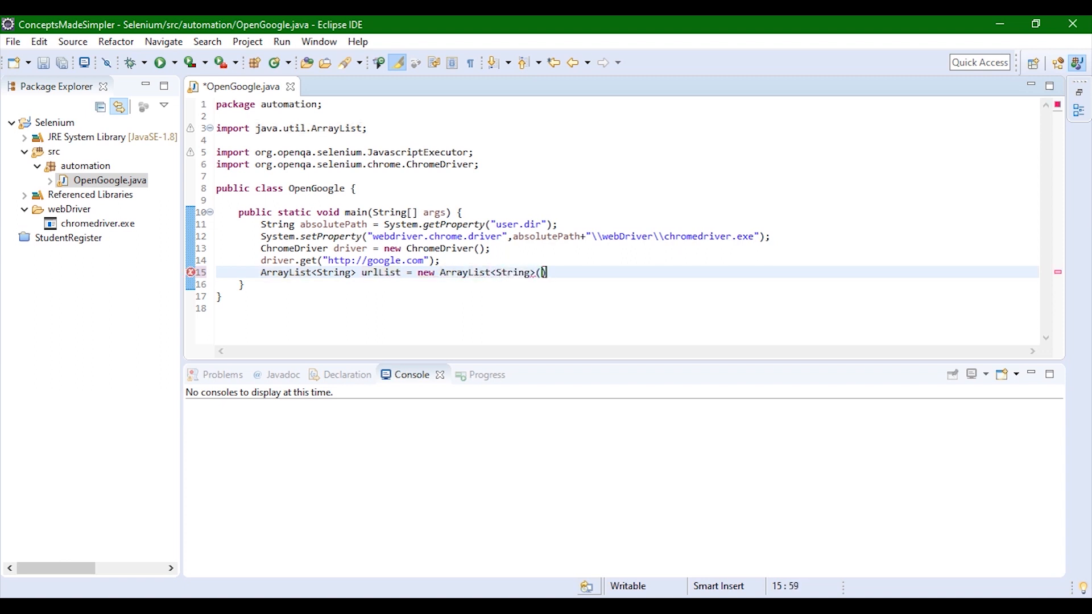
key(Enter)
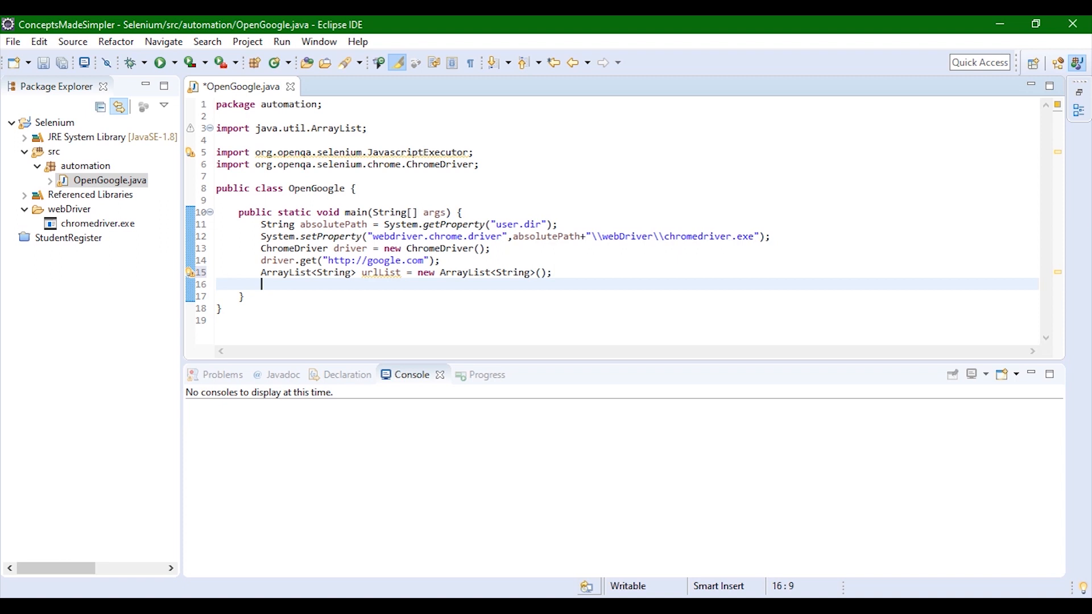
text(urlLi)
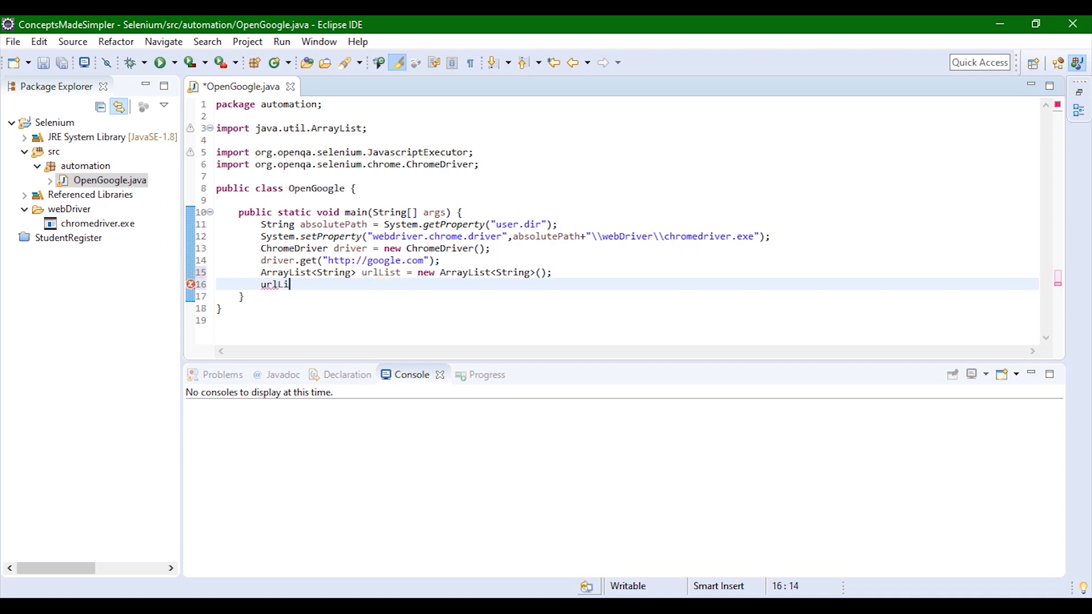
text(st.a)
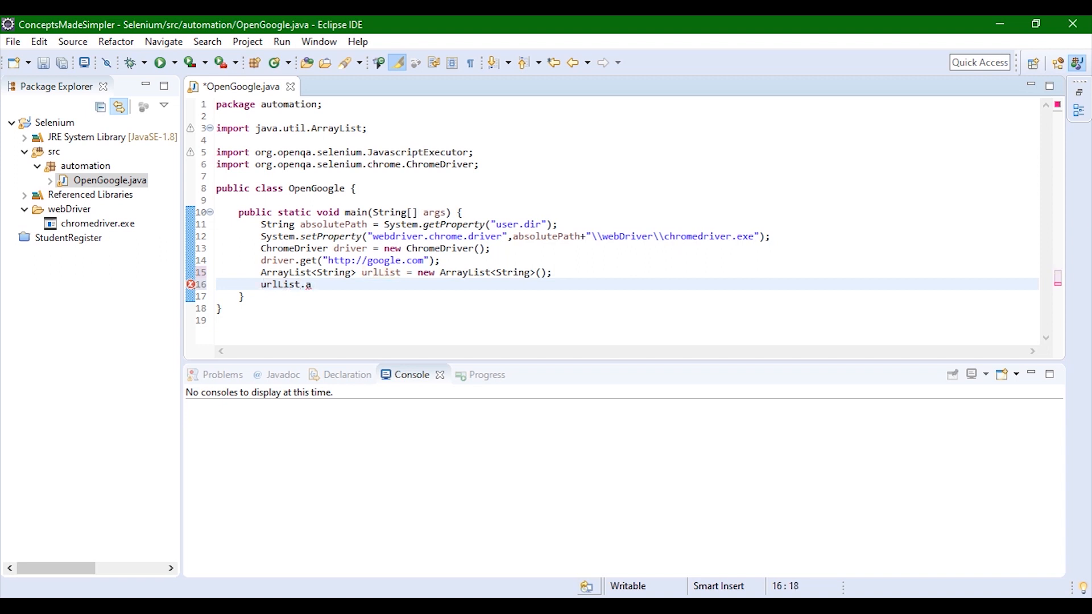
text(dd()
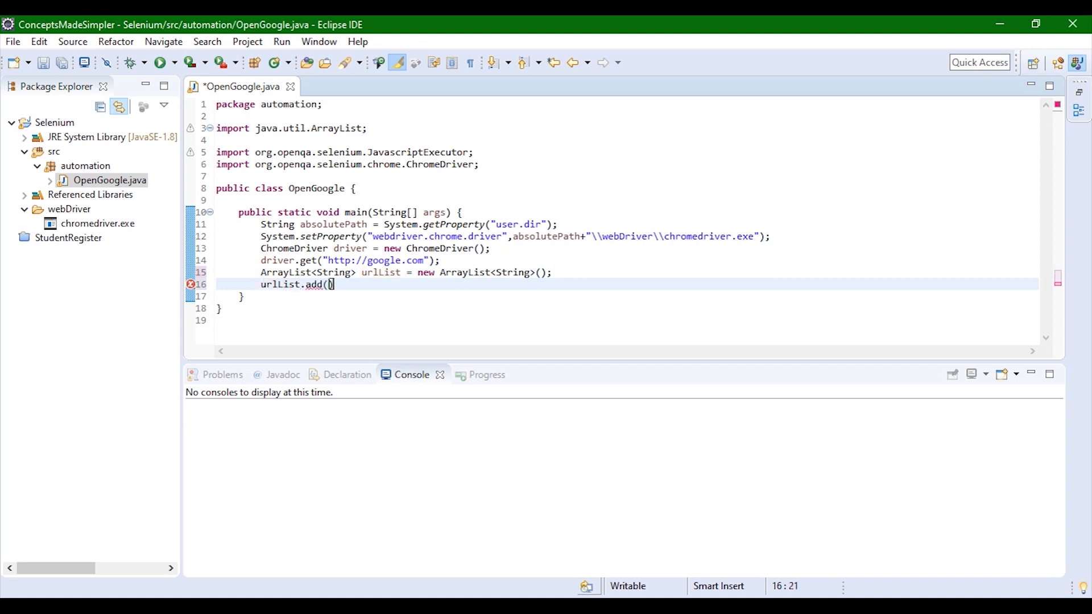
text(")
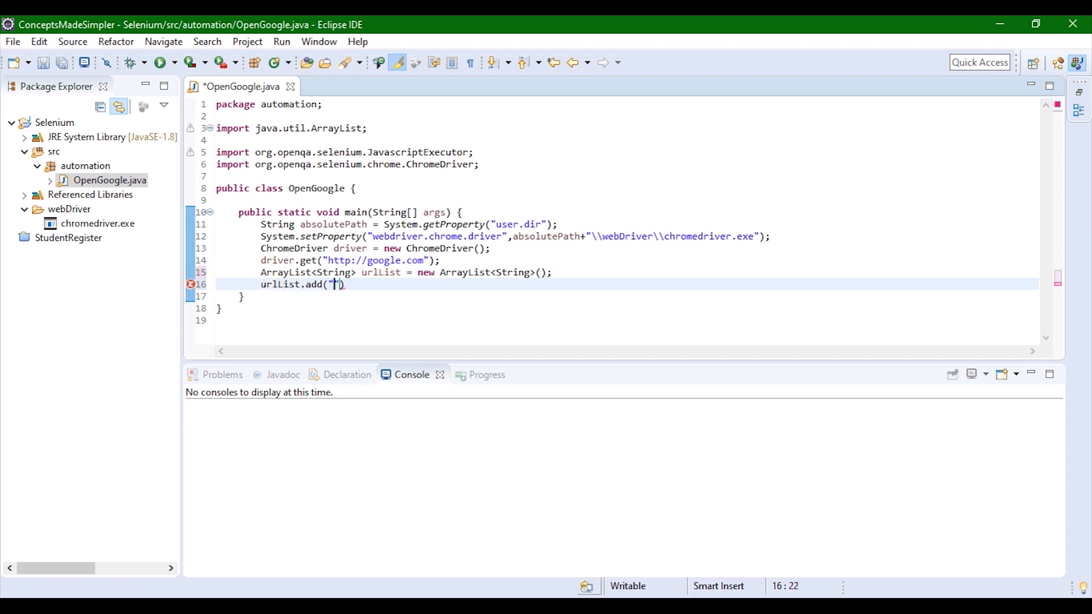
text(H)
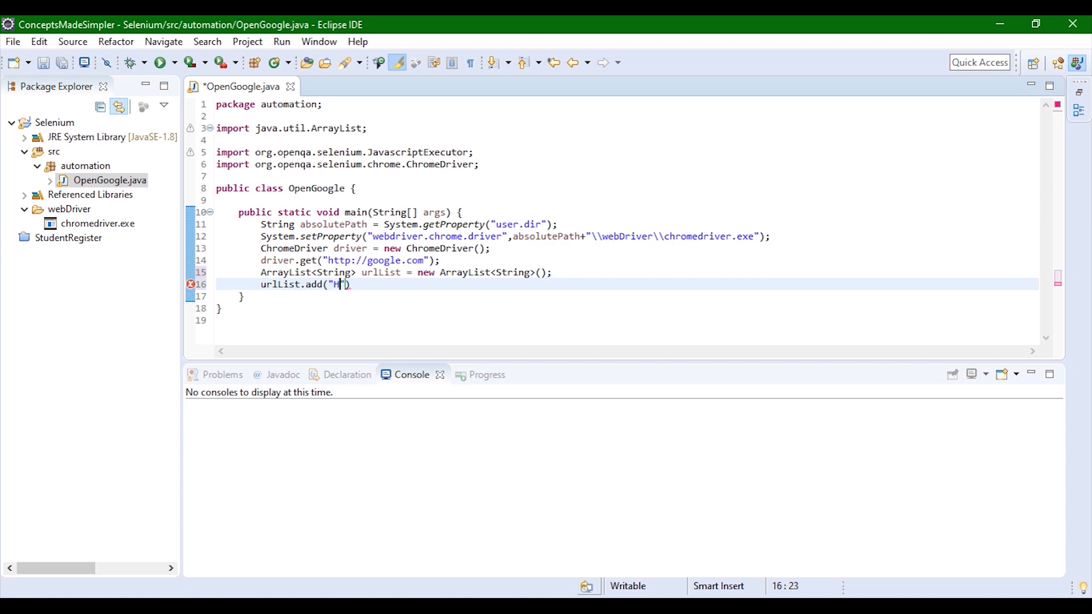
text(t)
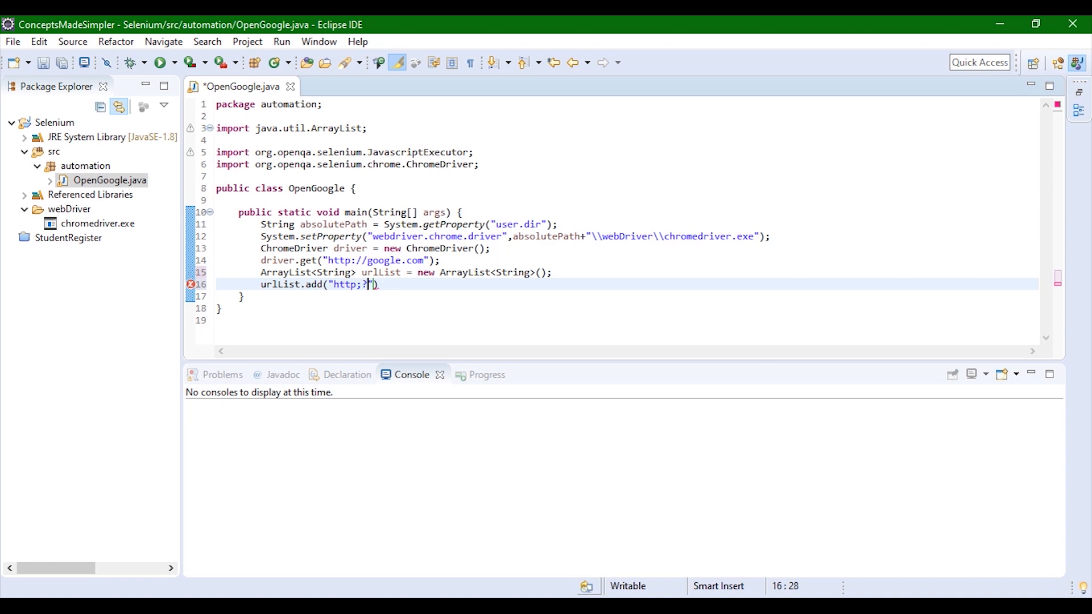
text(/)
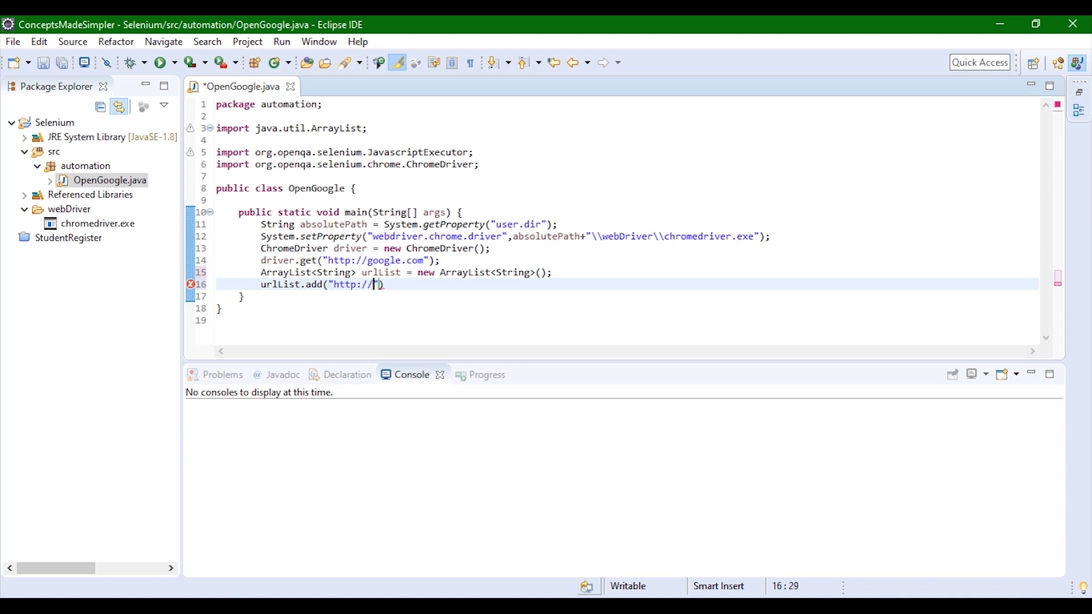
text(yo)
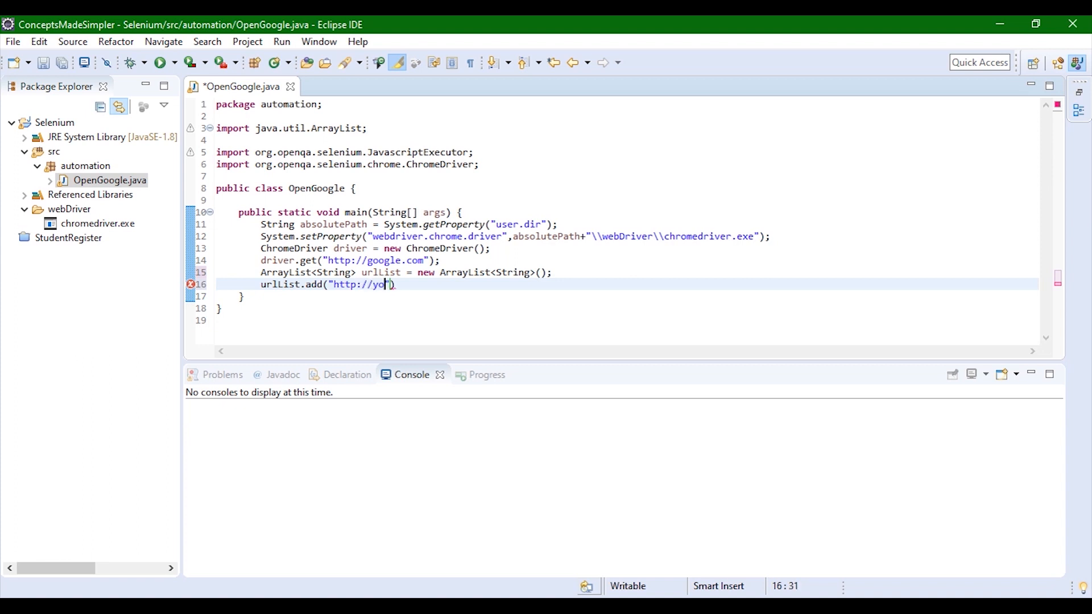
text(utube.com)
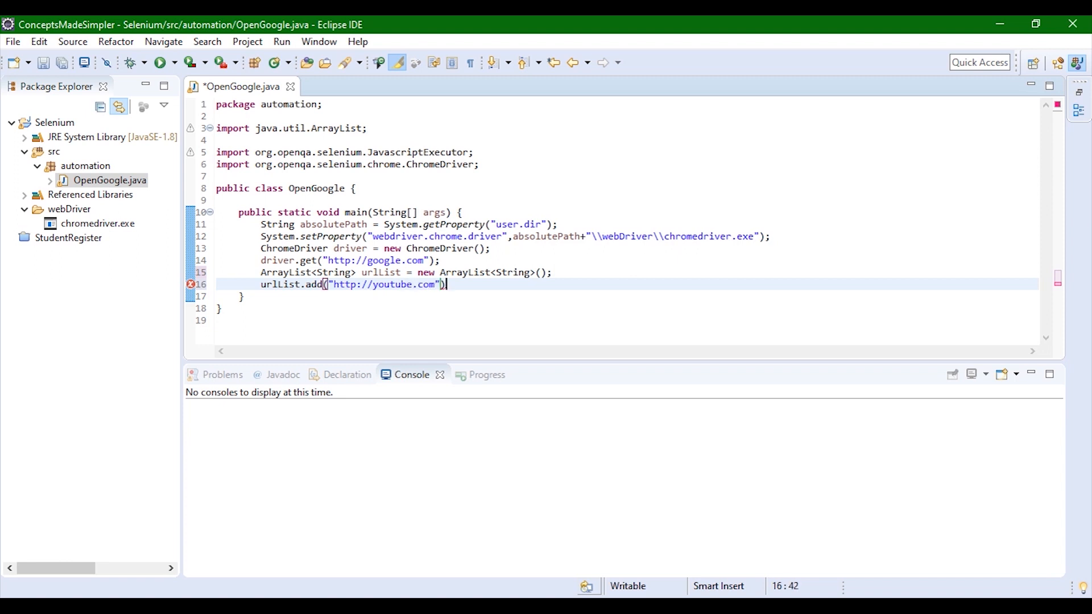
text(u)
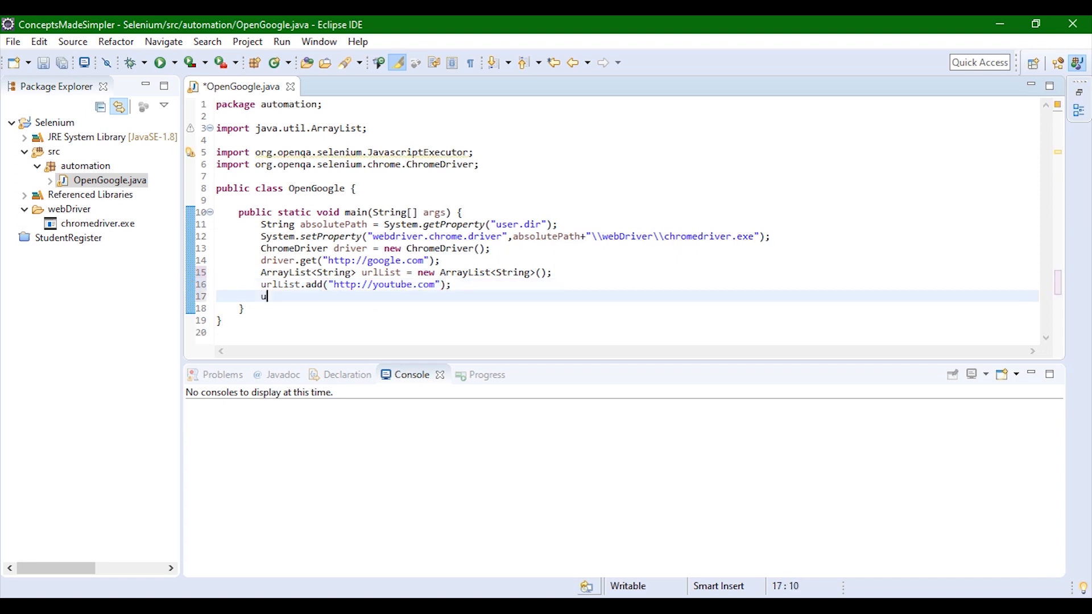
text(rlLis)
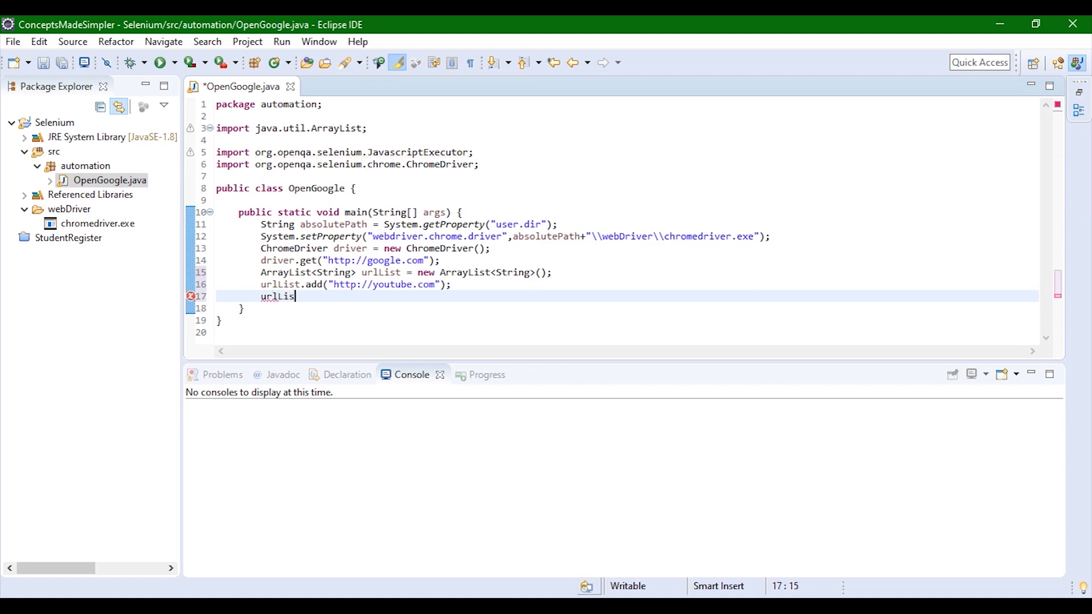
text(t.a)
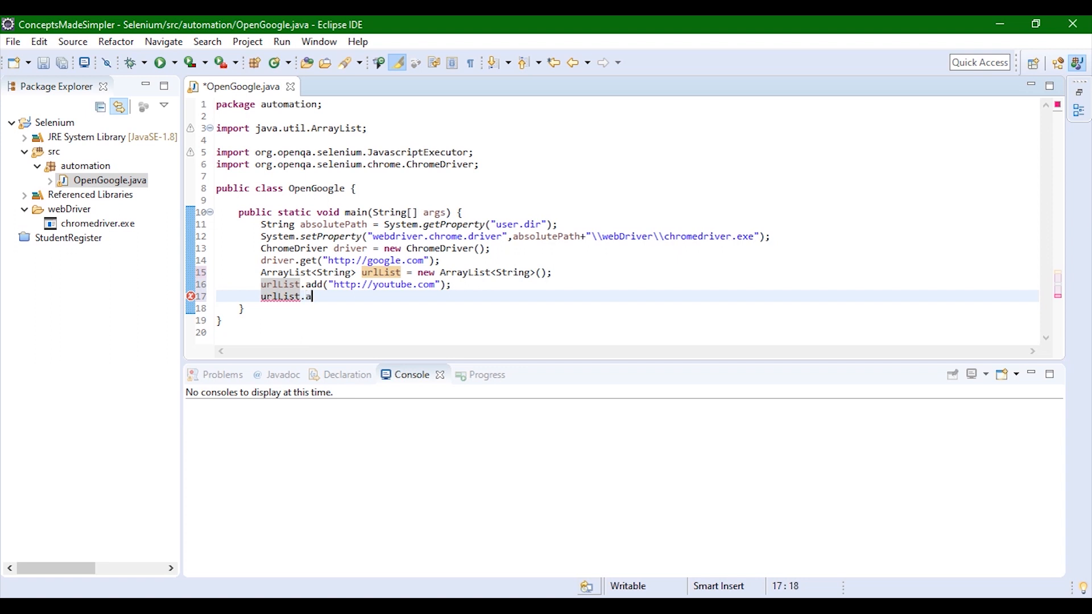
text(dd("http")
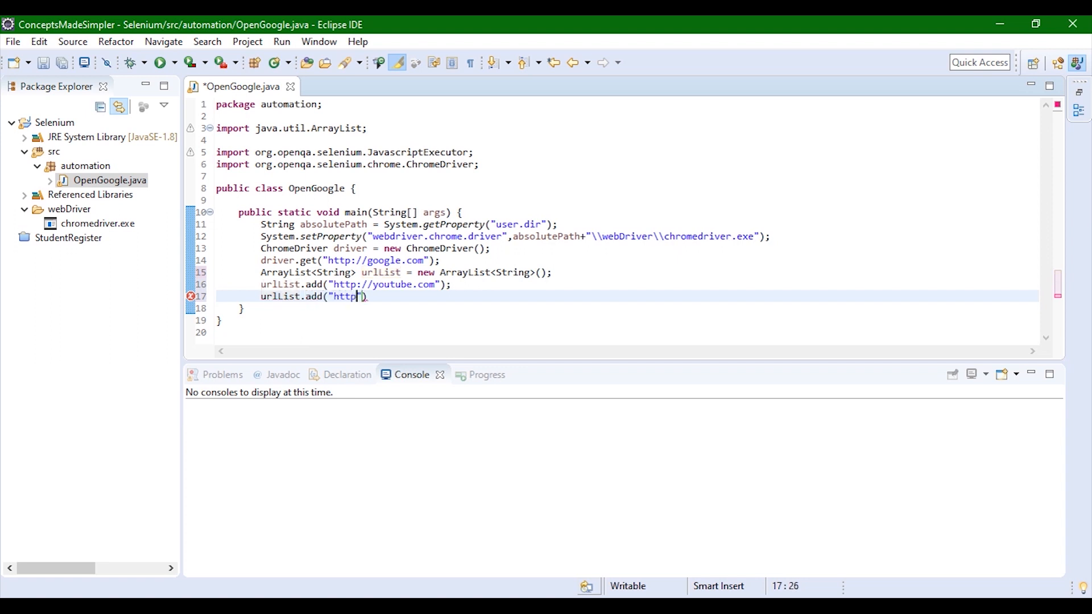
text(://face)
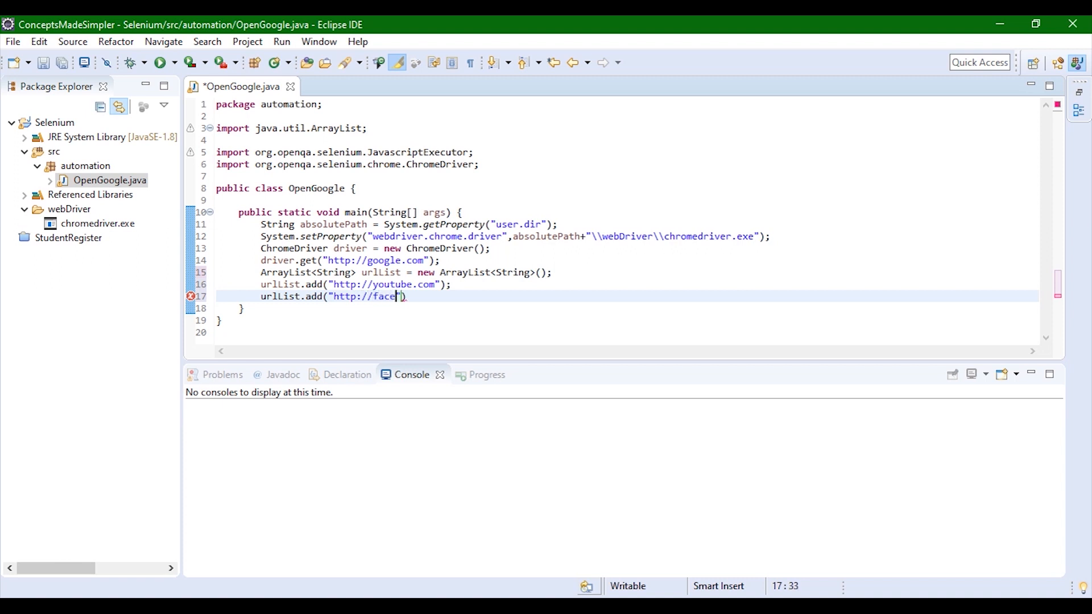
text(book)
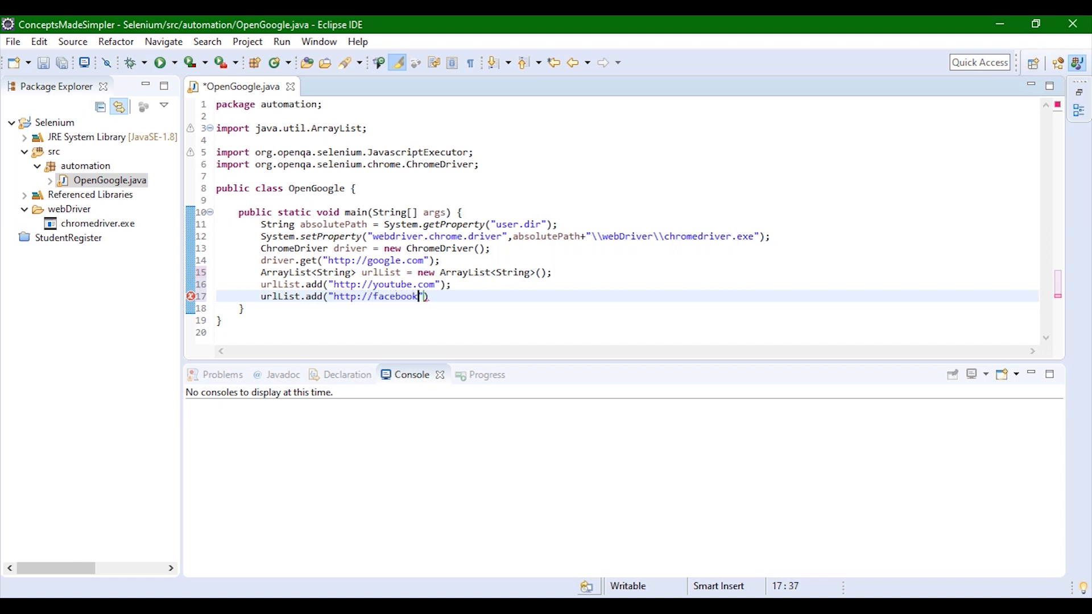
text(.com)
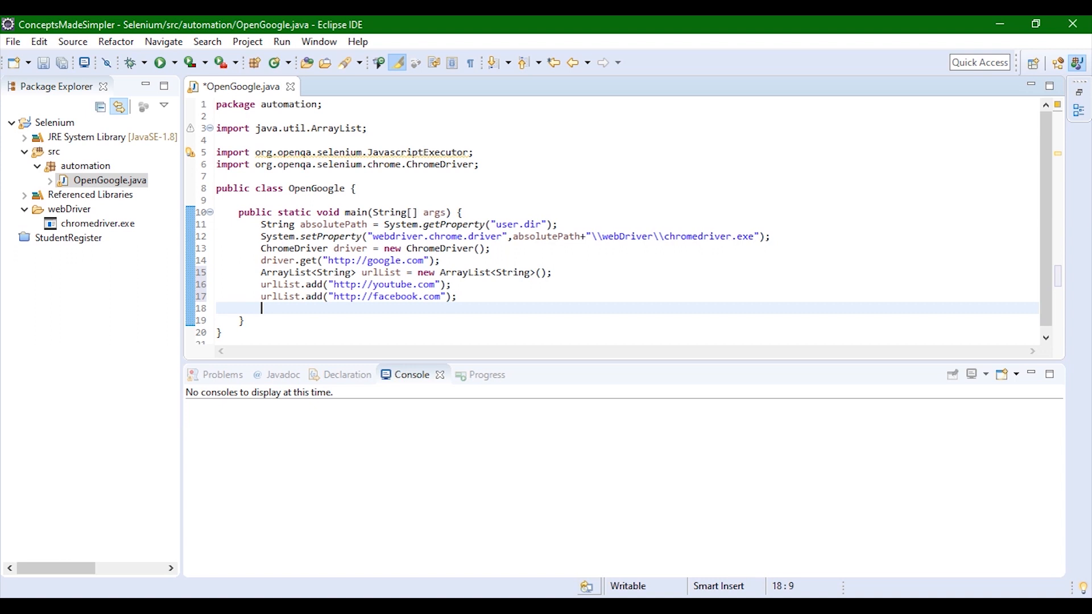
Write JavascriptExecutor js = (JavascriptExecutor)driver; on line 18, reusing the type name for the cast.
text(JavaS)
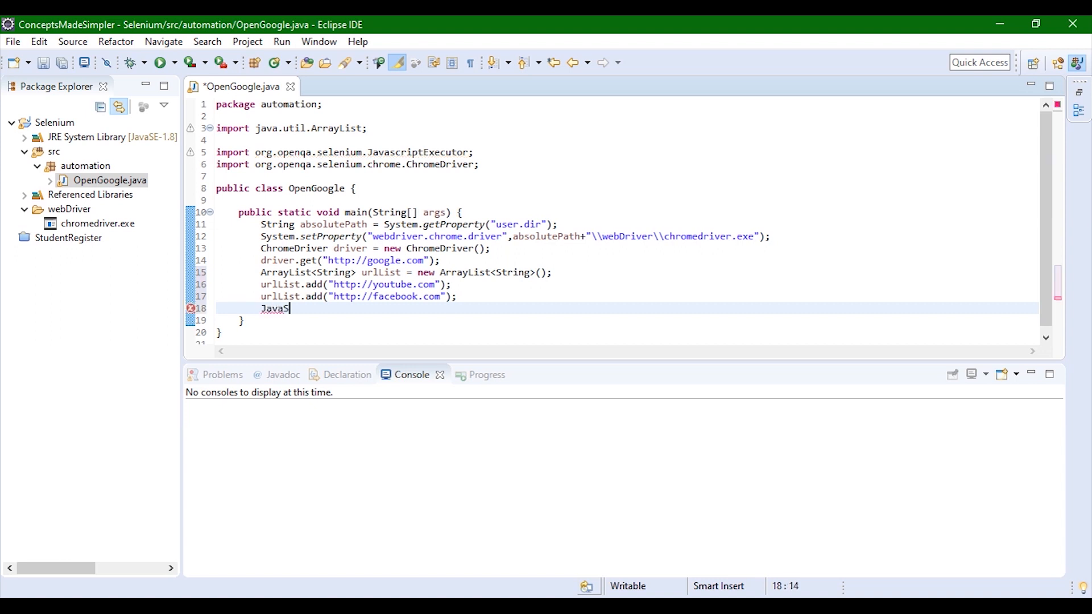
text(criptExecutor js)
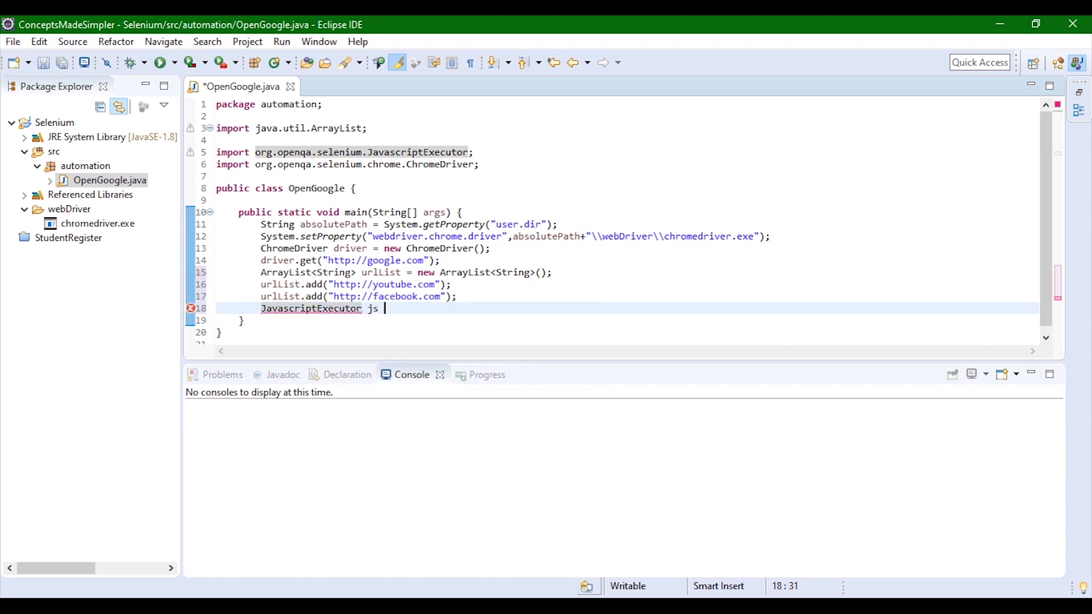
text(=)
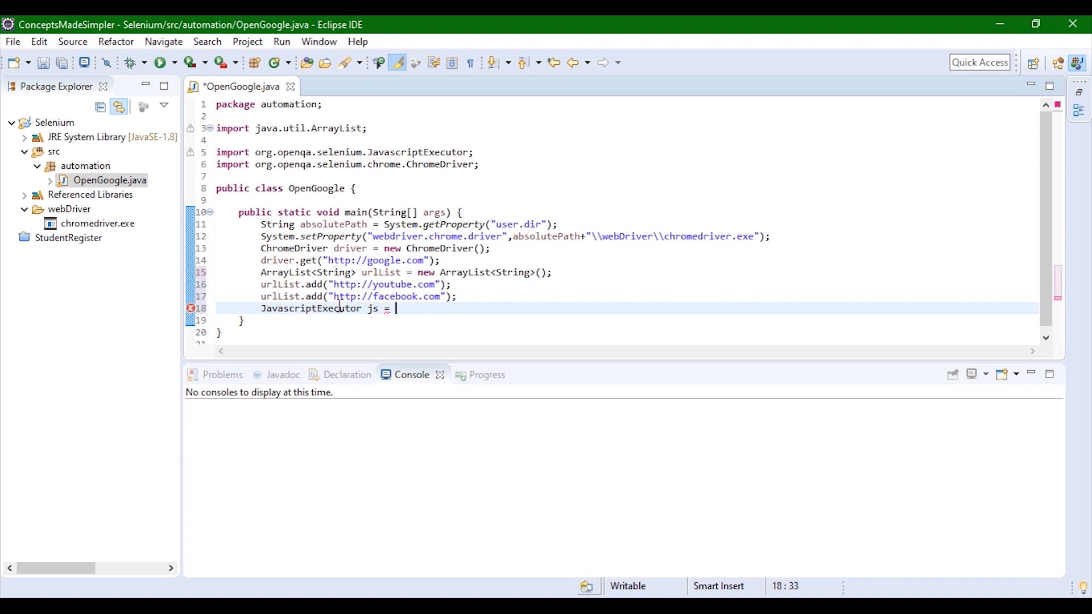
double_click(311, 309)
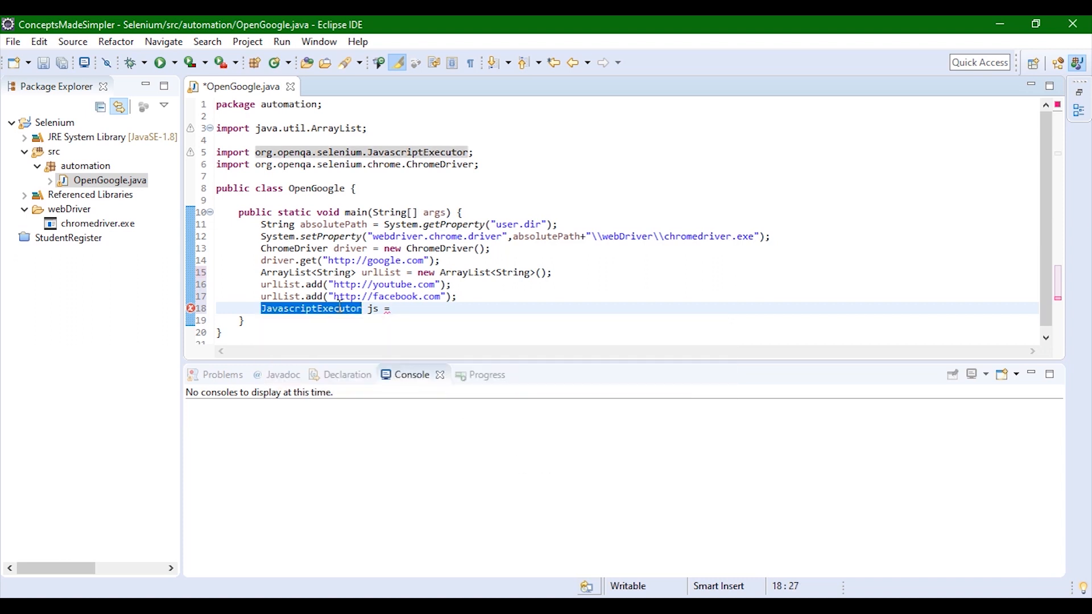
text(JavascriptExecutor)
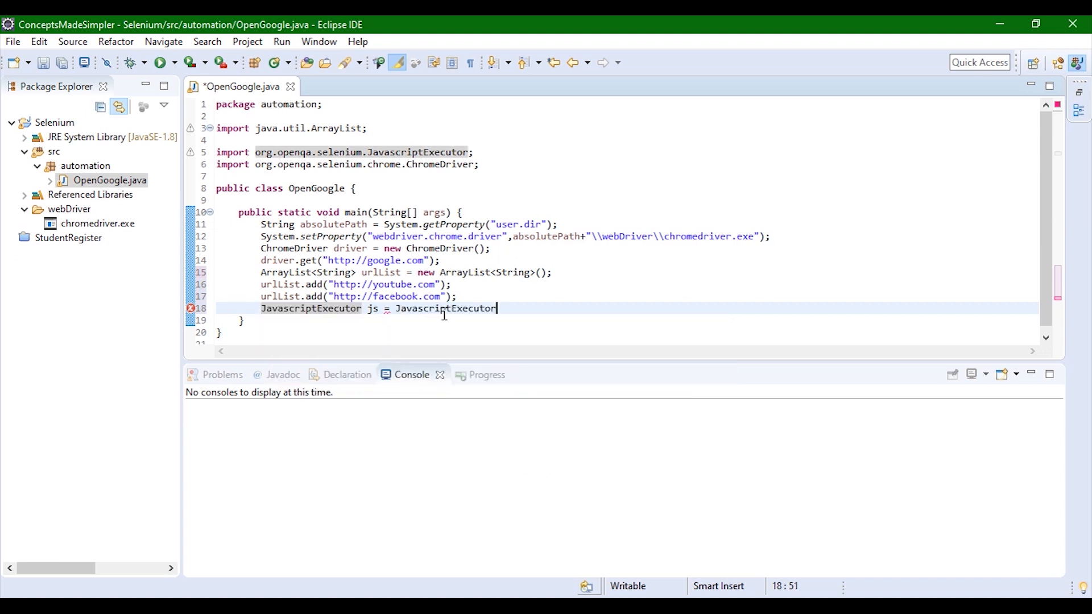
text(())
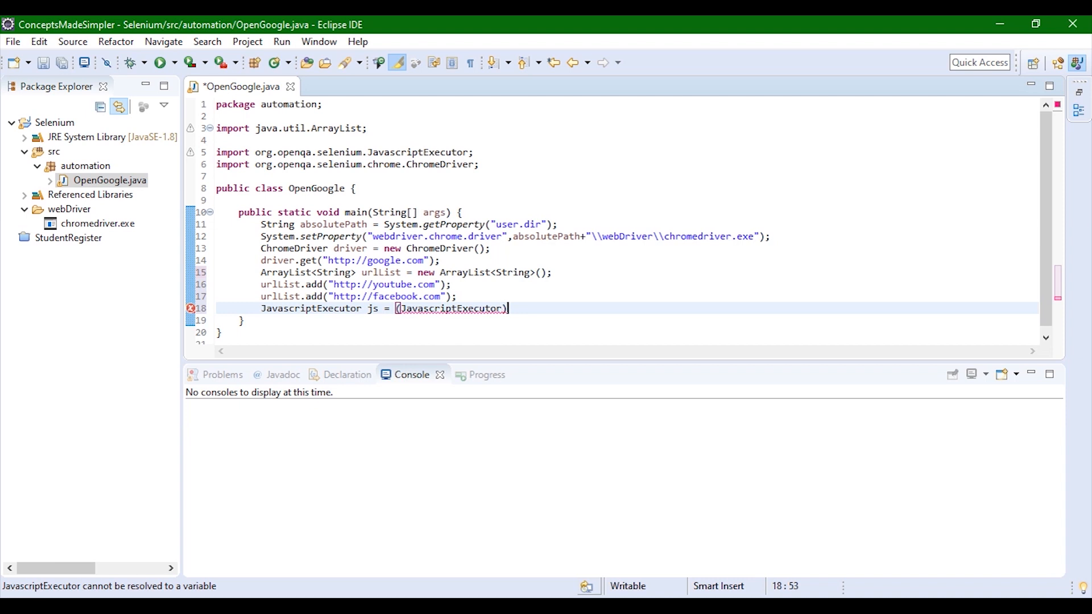
key(Enter)
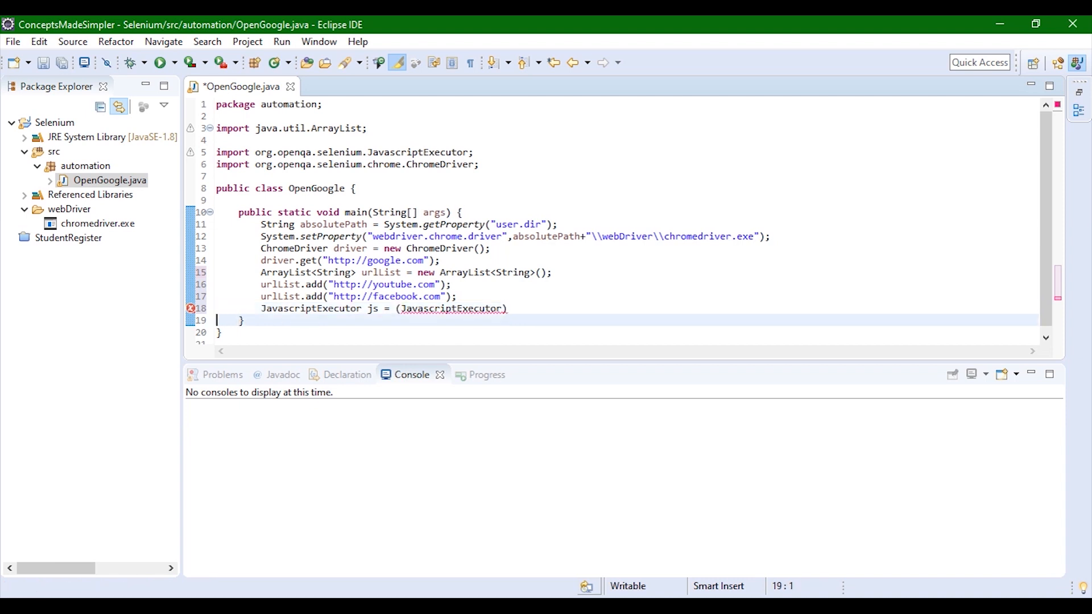
text(d)
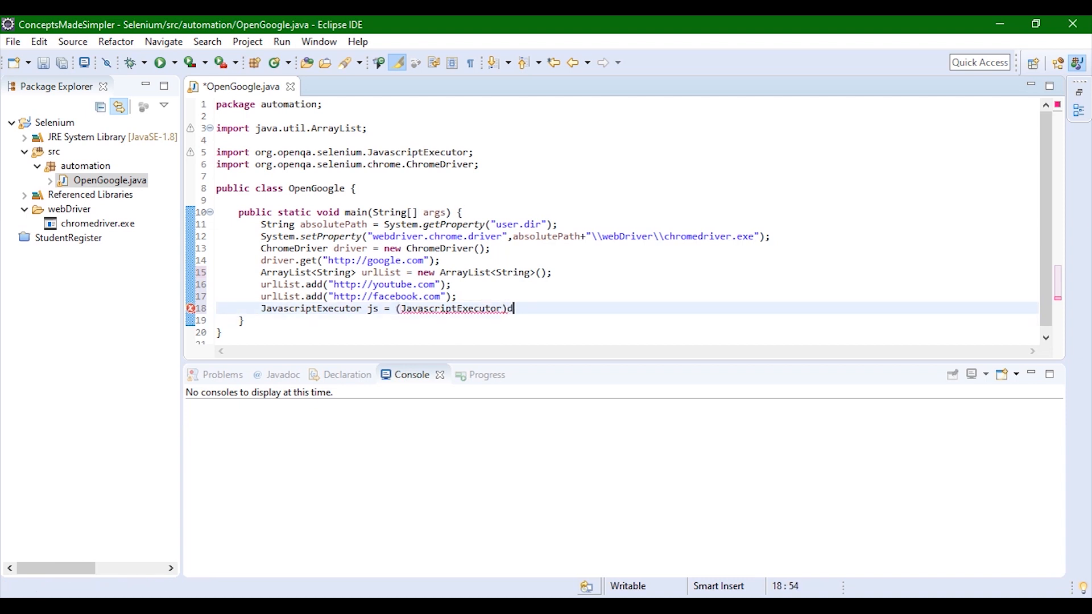
text(river)
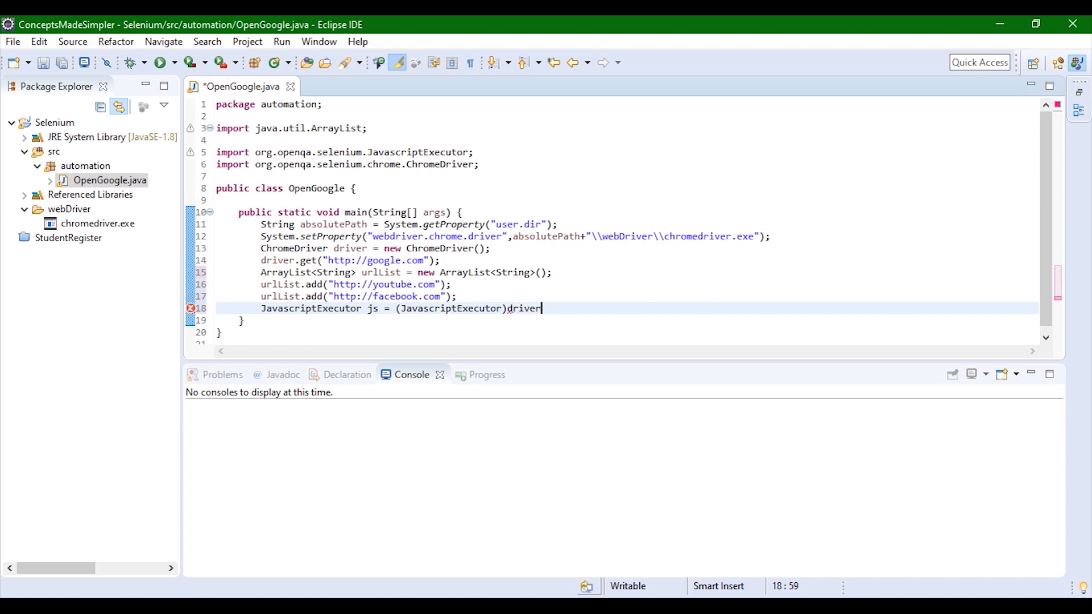
key(Enter)
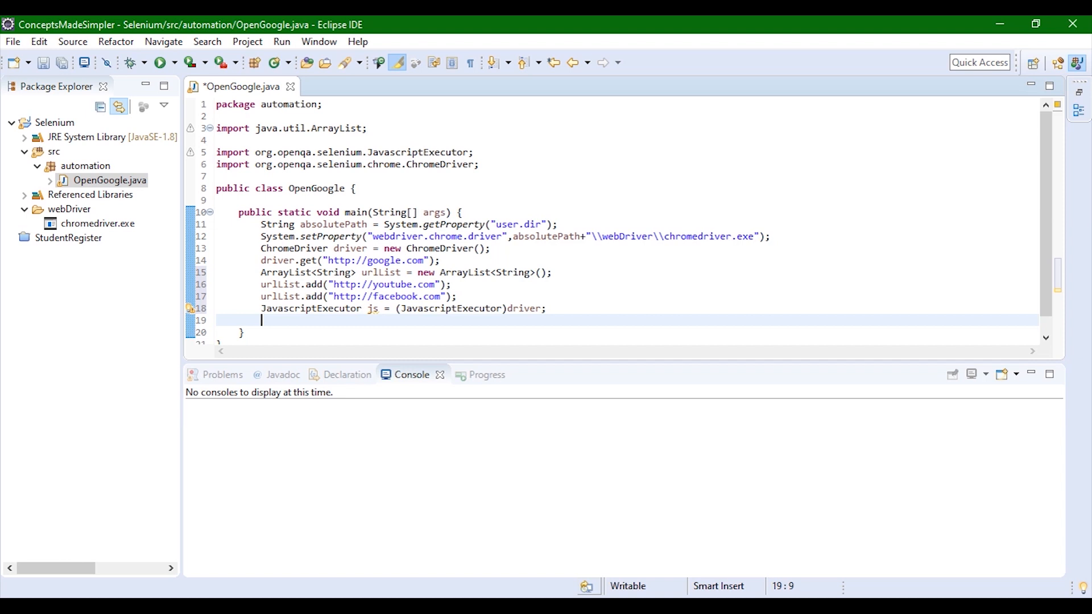
Write int i = 1; and open a for(String url:urlList) { loop body.
text(inti =)
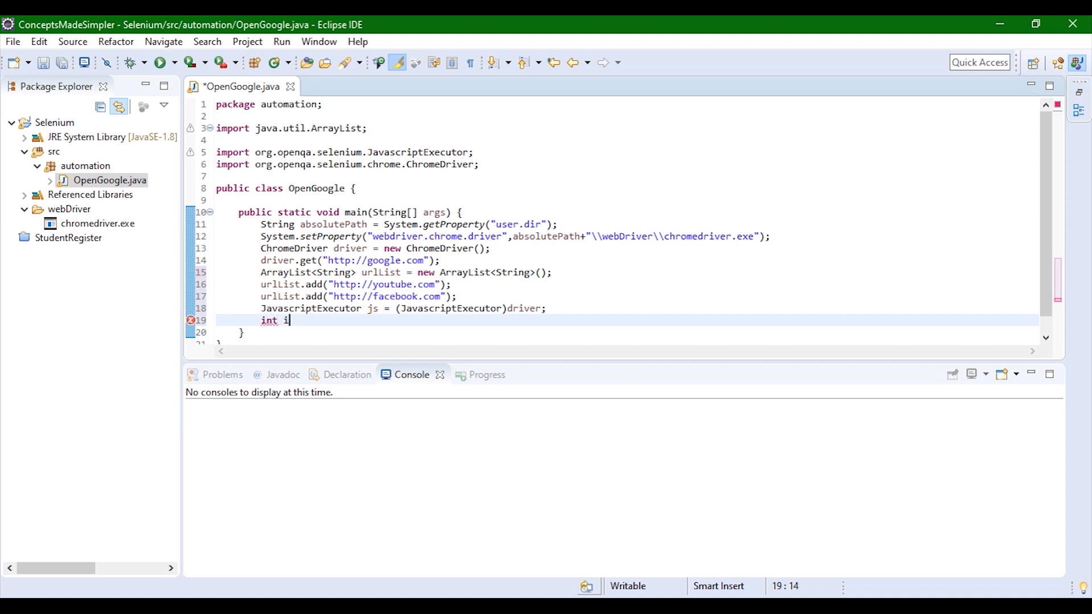
text(= 1;)
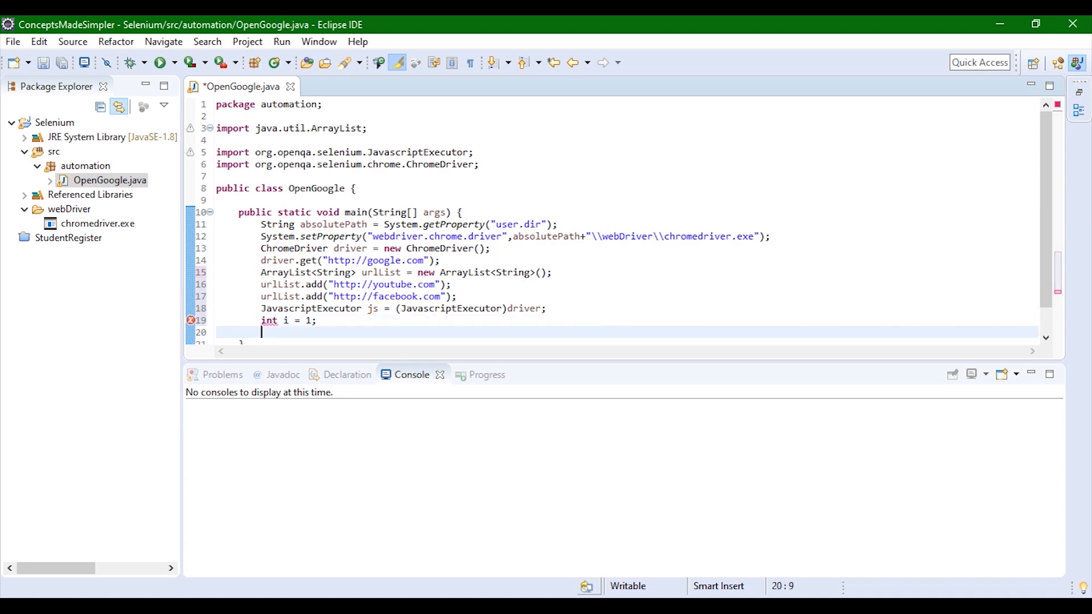
mouse_move(340, 237)
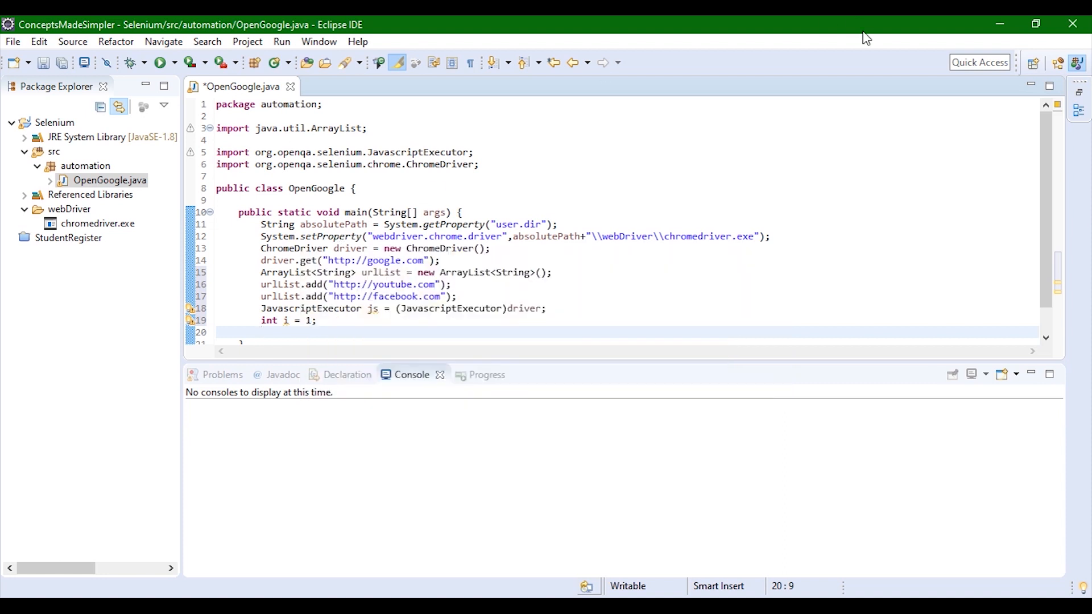
text(for()
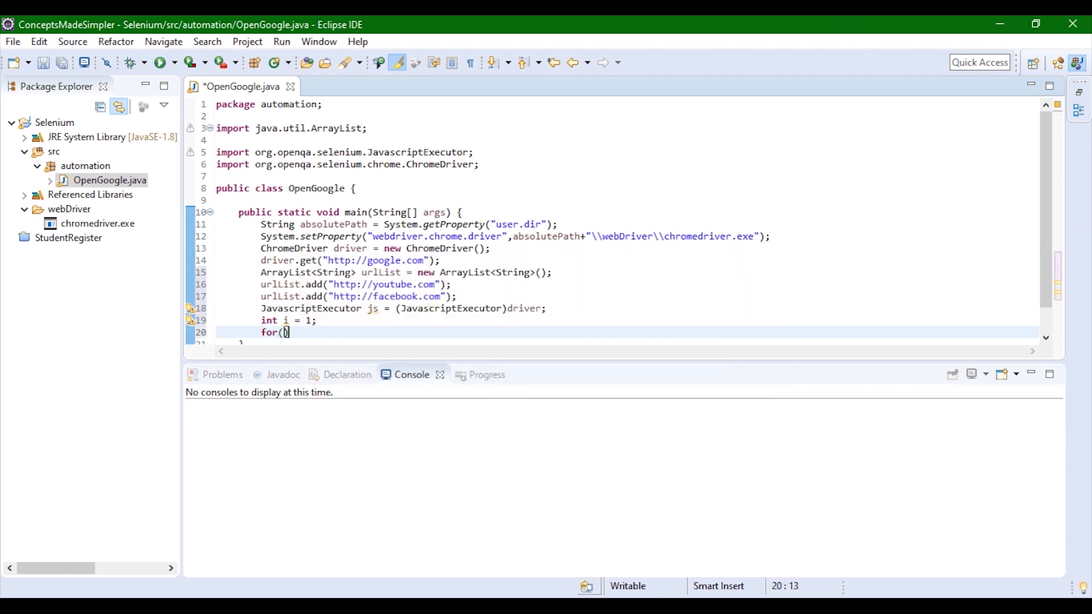
text(String)
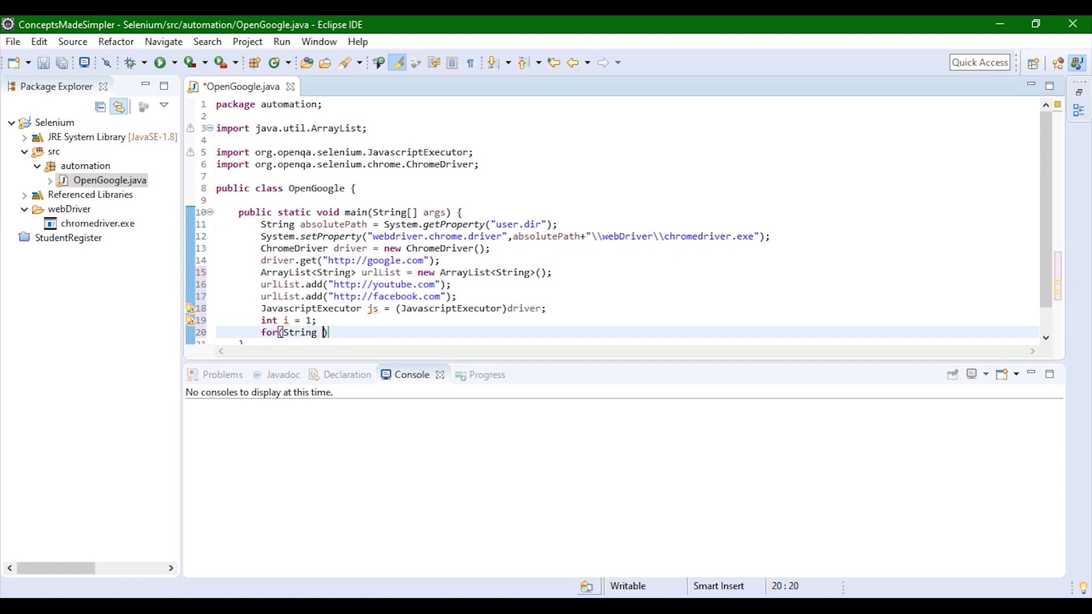
text(url:)
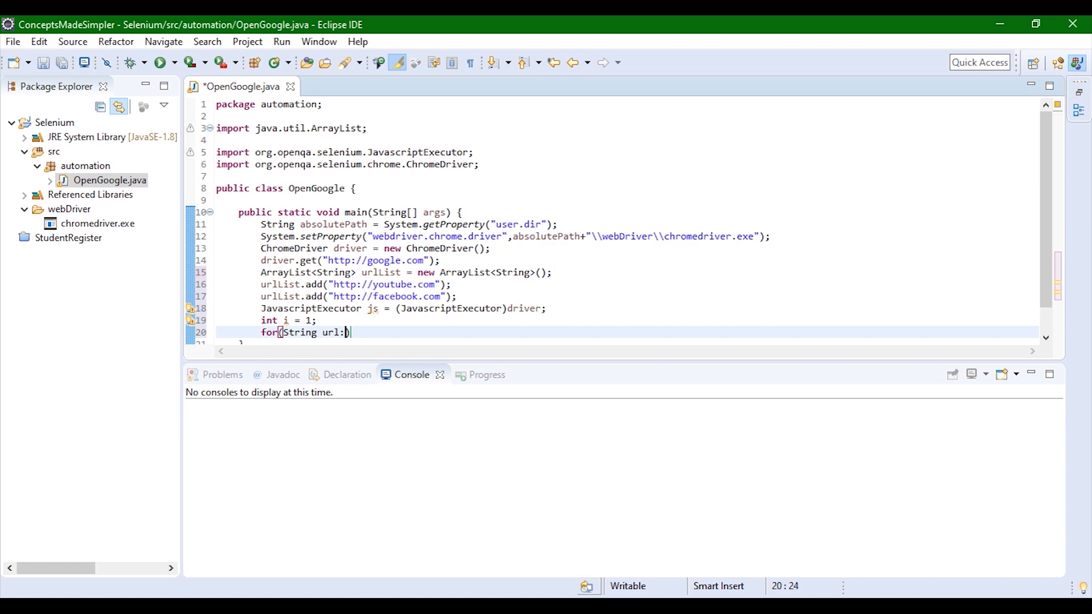
text(urlList)
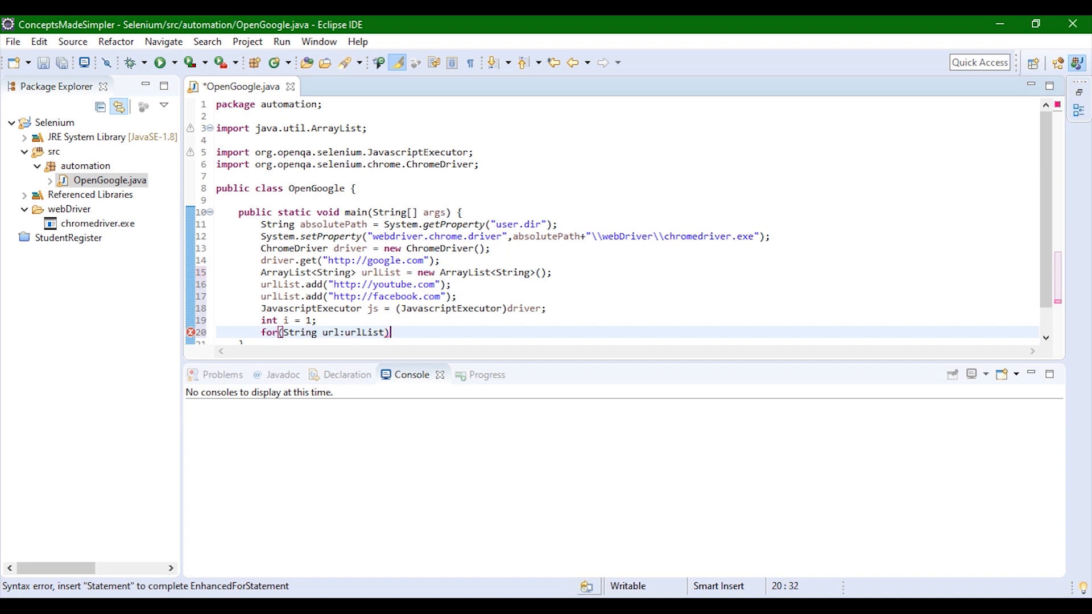
text({)
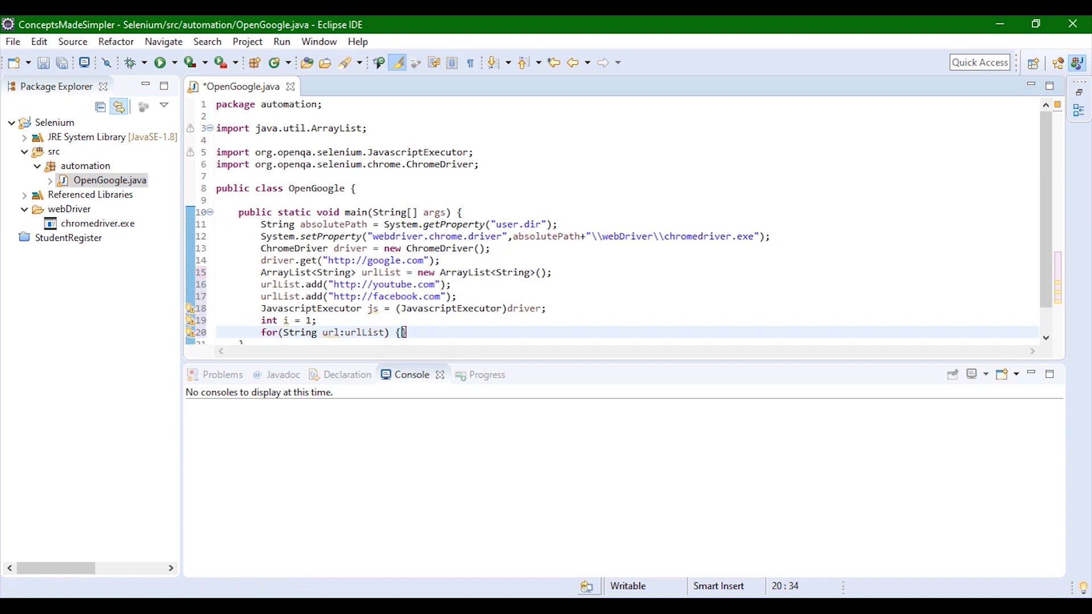
key(Return)
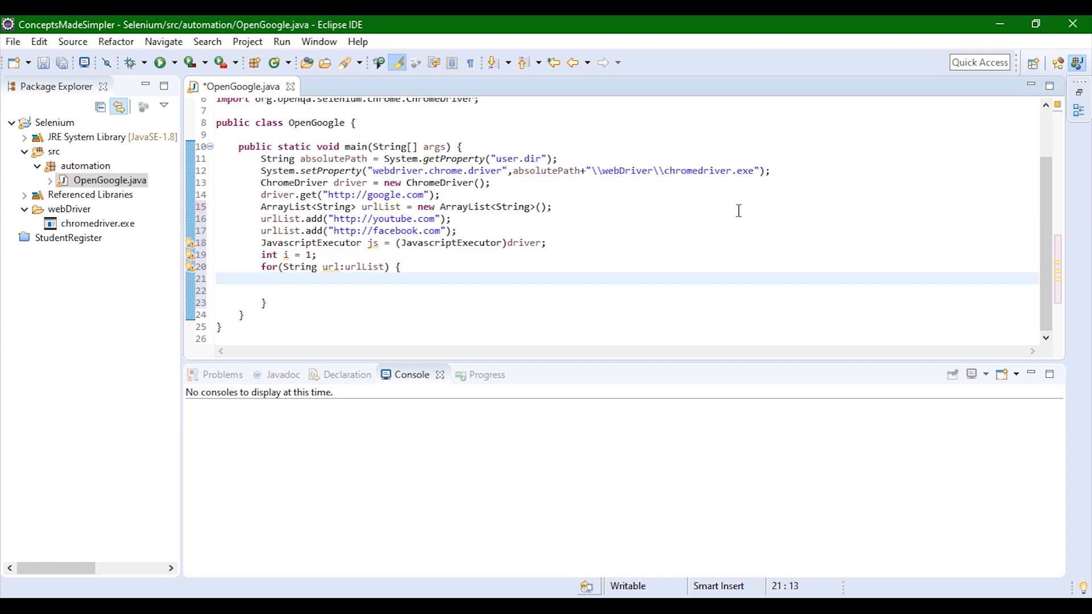
Inside the loop, write js.executeScript("window.open();"); to open a new browser window each pass.
text(j)
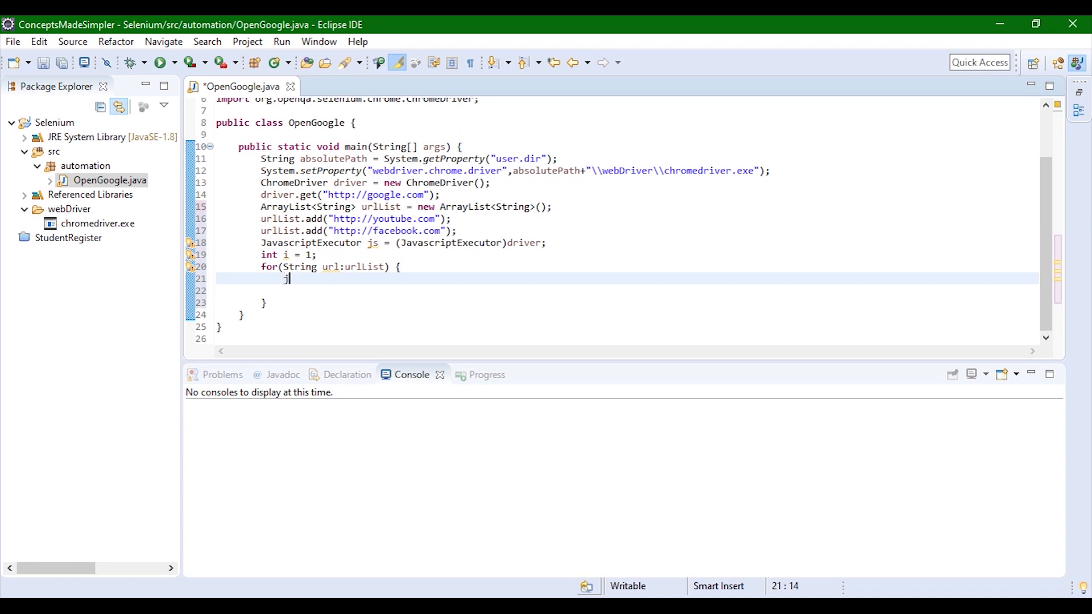
text(s.e)
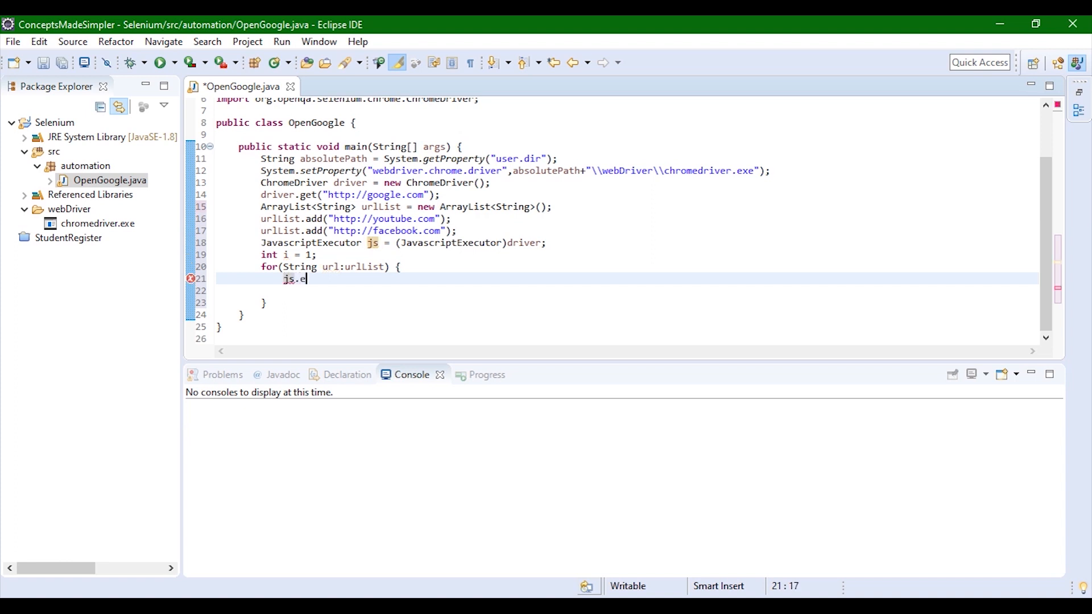
text(xecuteS)
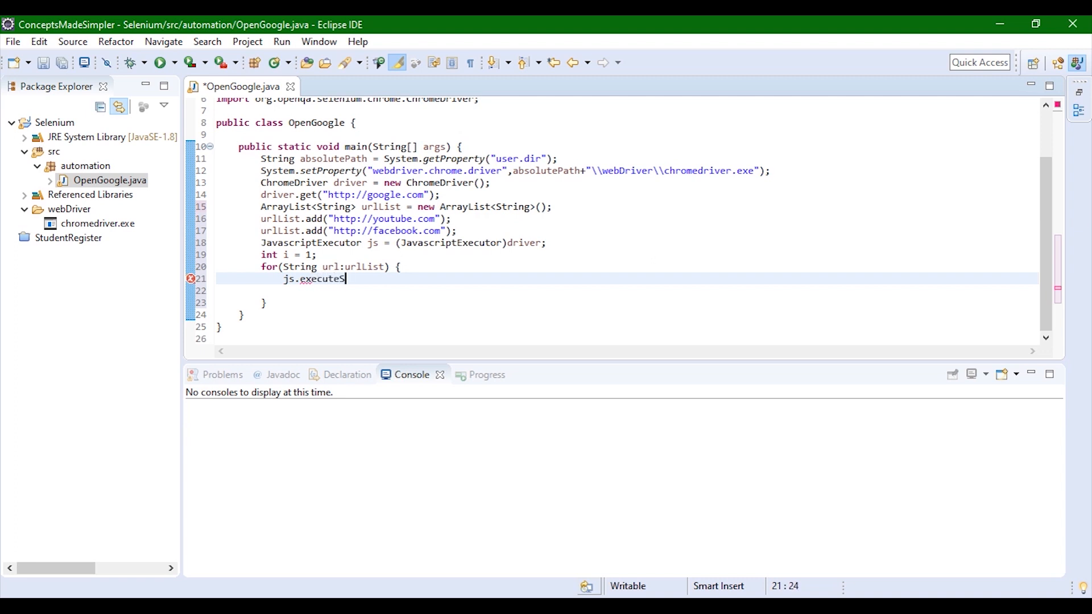
text(cr)
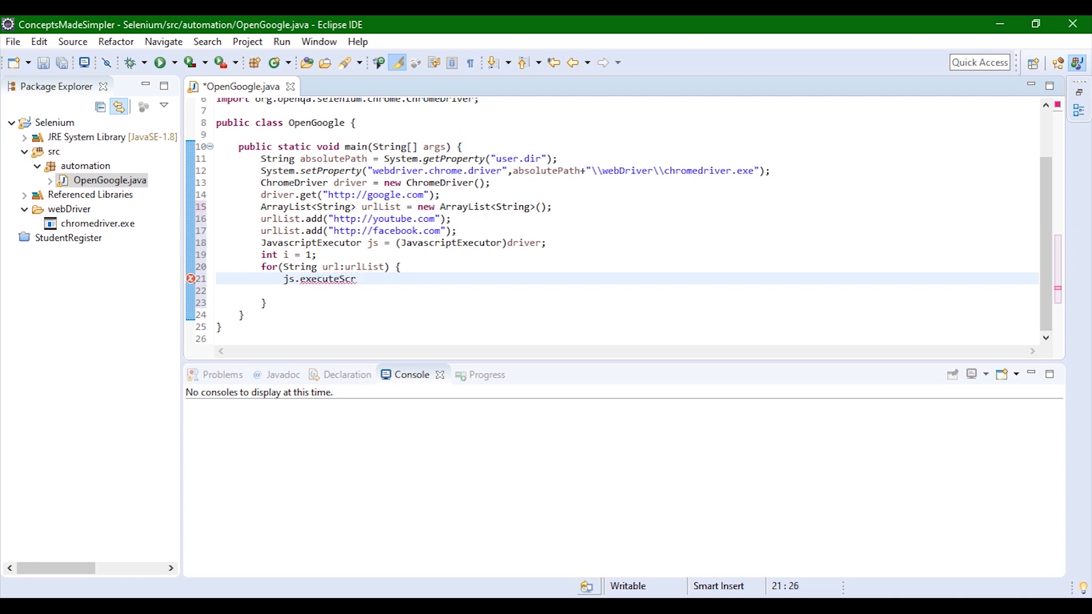
text(ipt()
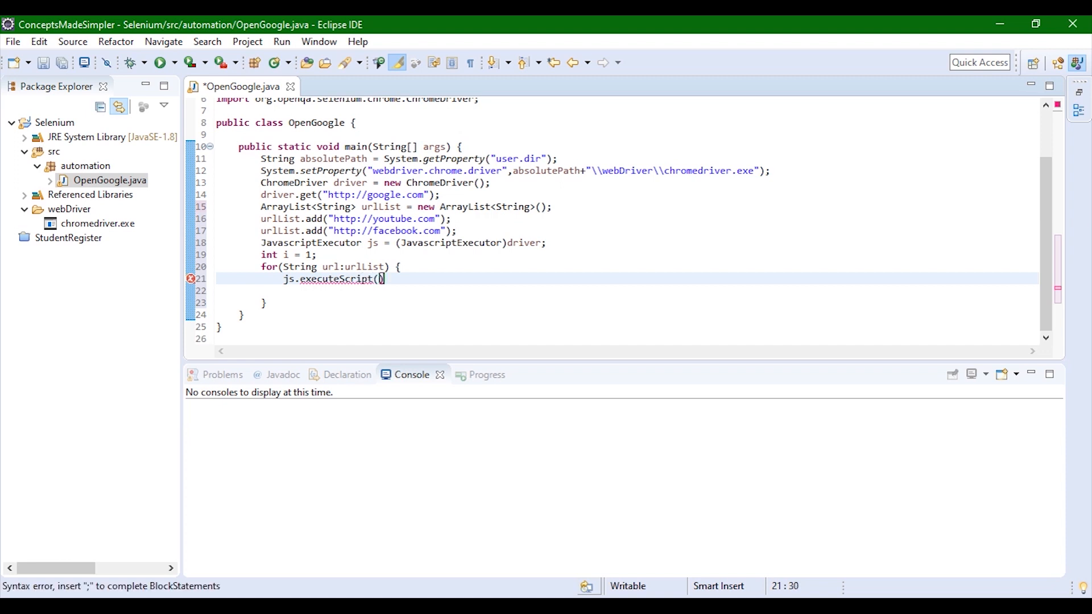
text("window")
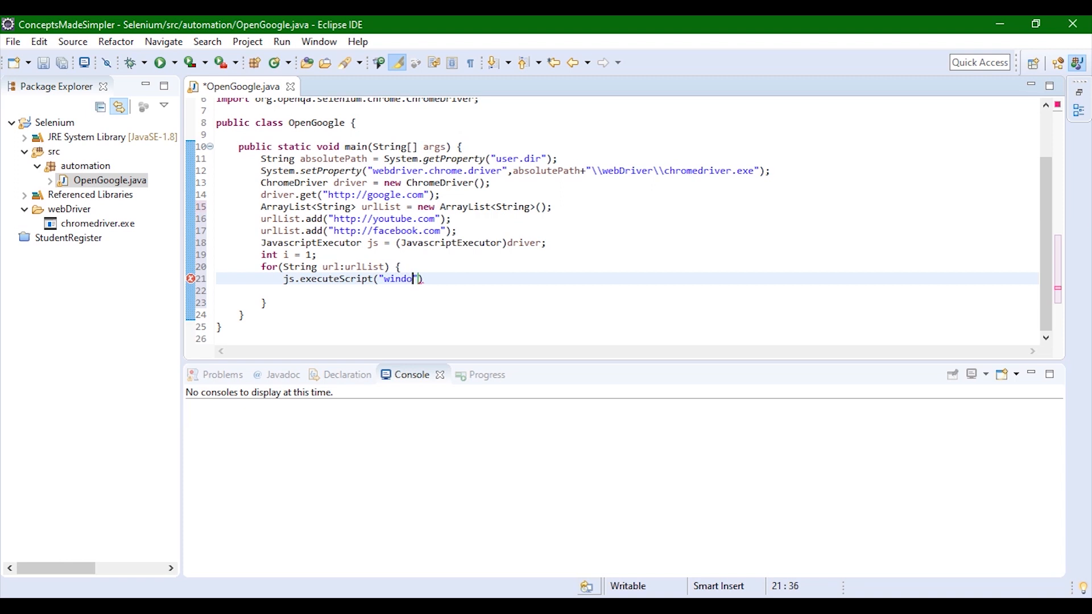
text(.op)
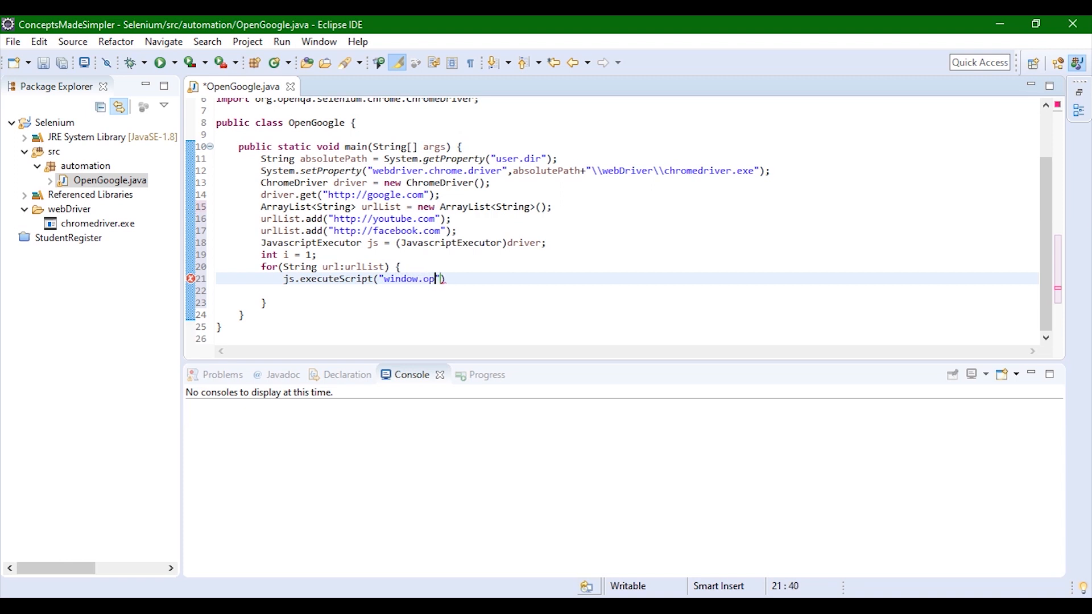
text(en()
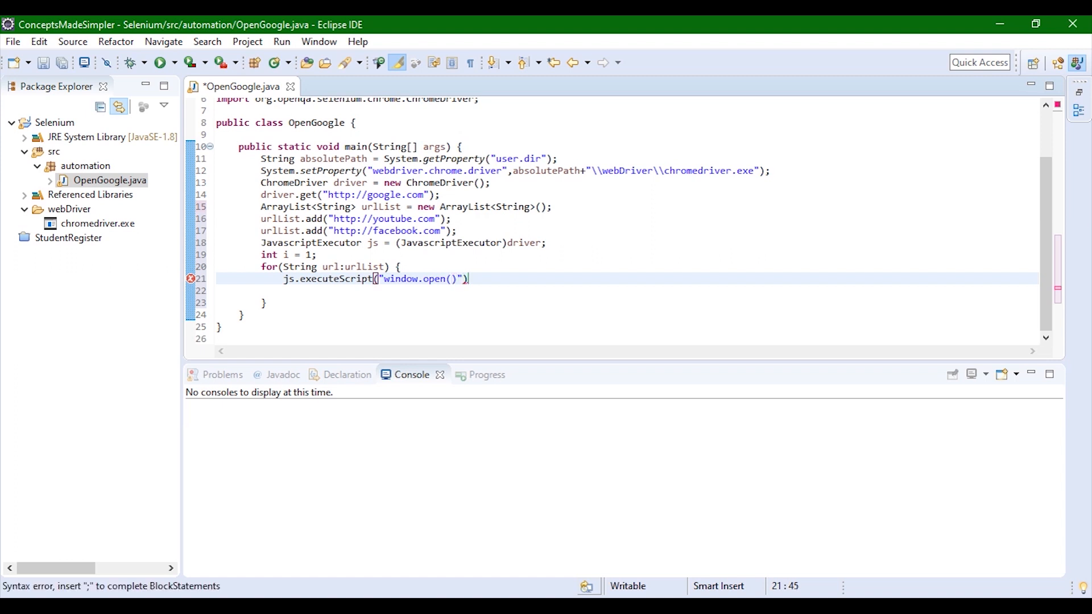
text(;)
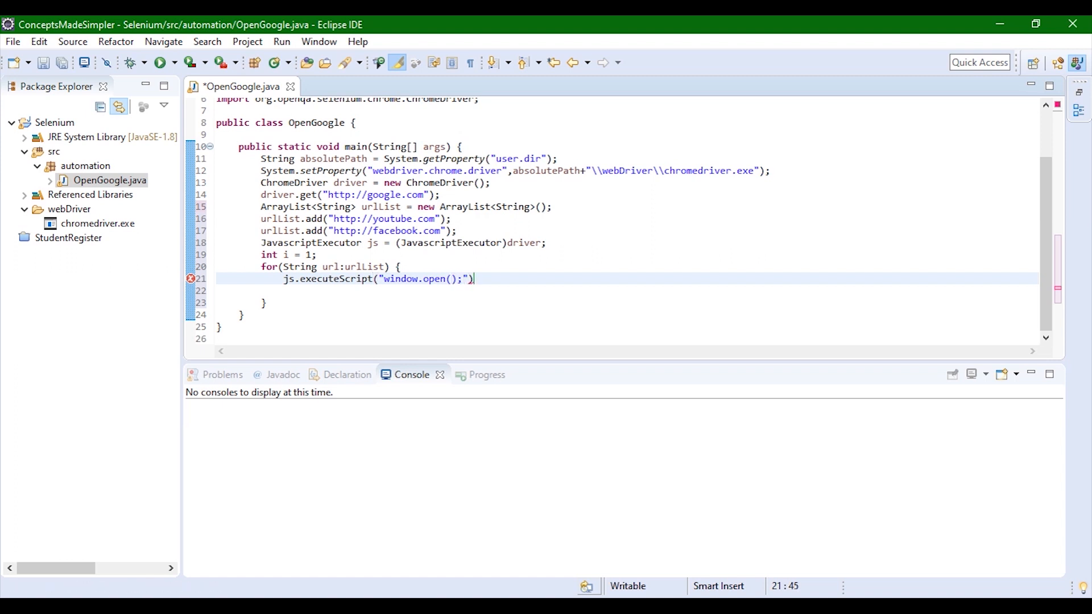
text(;)
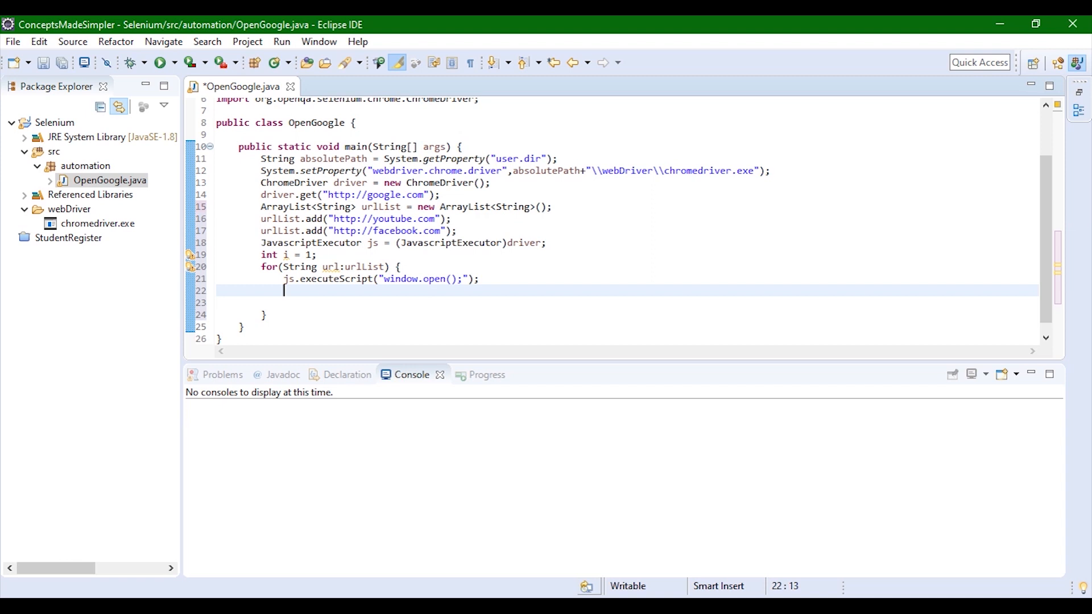
Write ArrayList<String> al = new ArrayList<String>(driver.getWindowHandles()); in the loop body.
text(Arra)
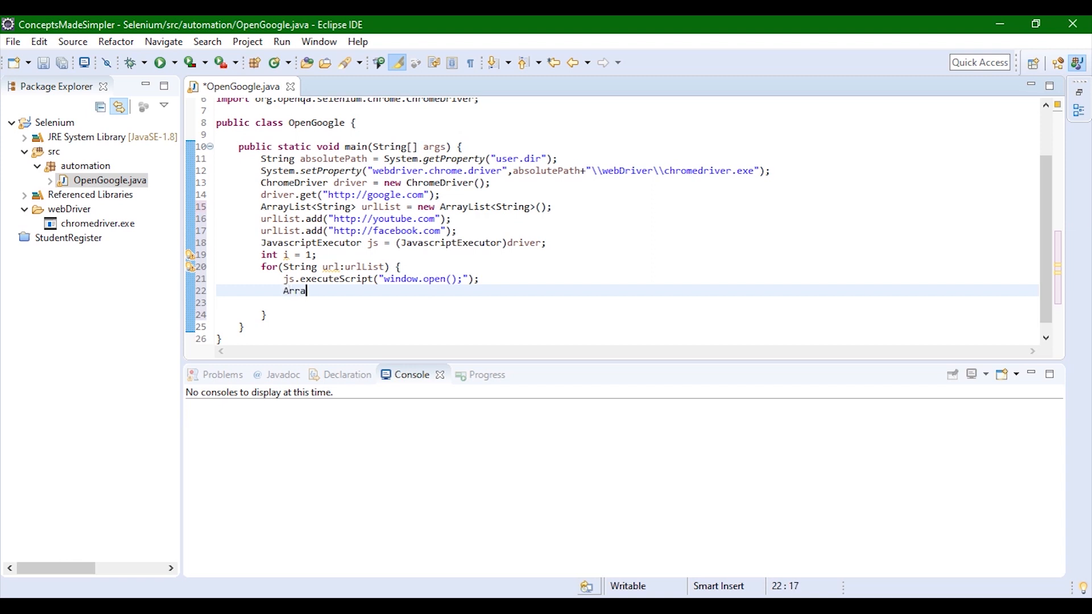
text(yL)
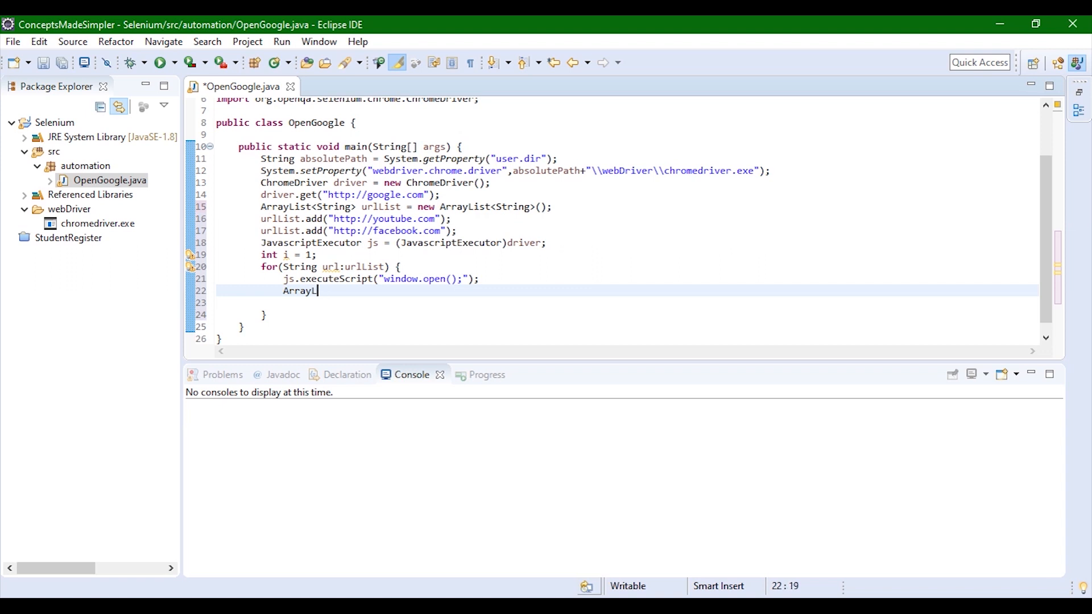
text(<s>)
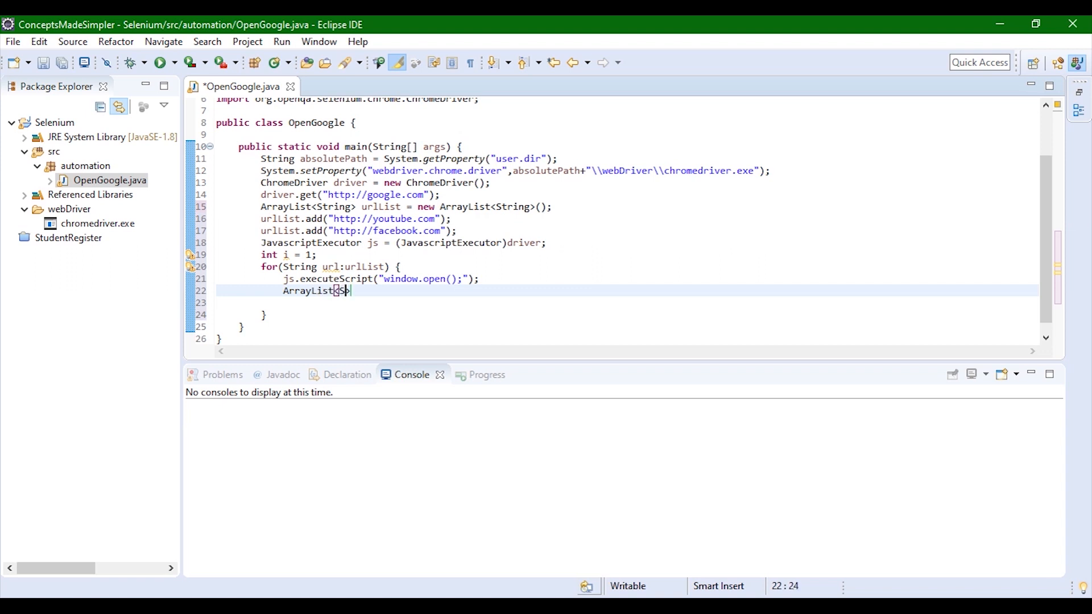
text(Strip)
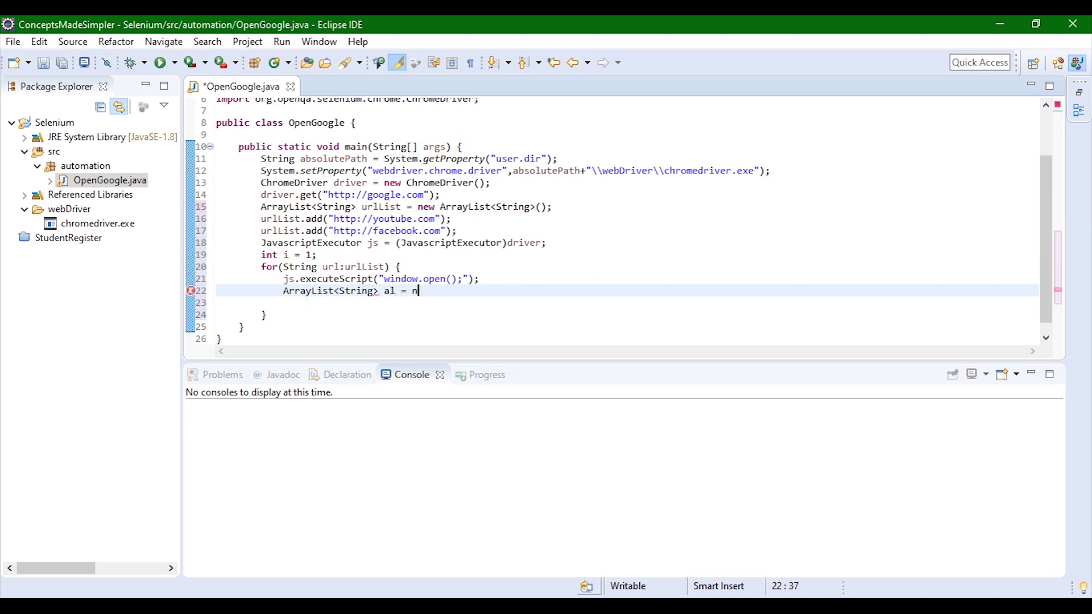
text(ew Array)
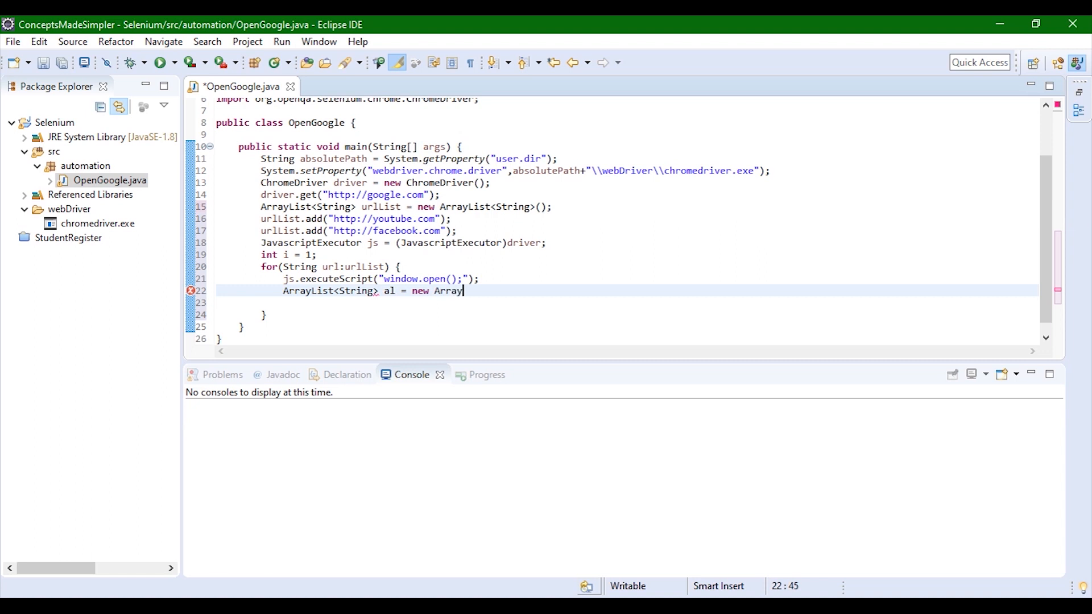
text(List<>)
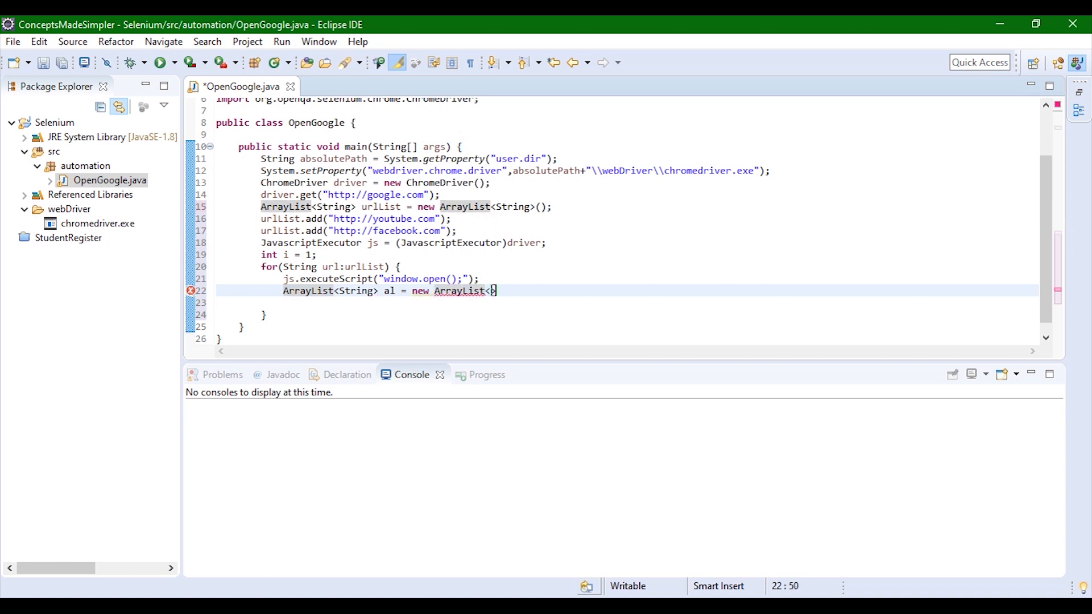
text(String)
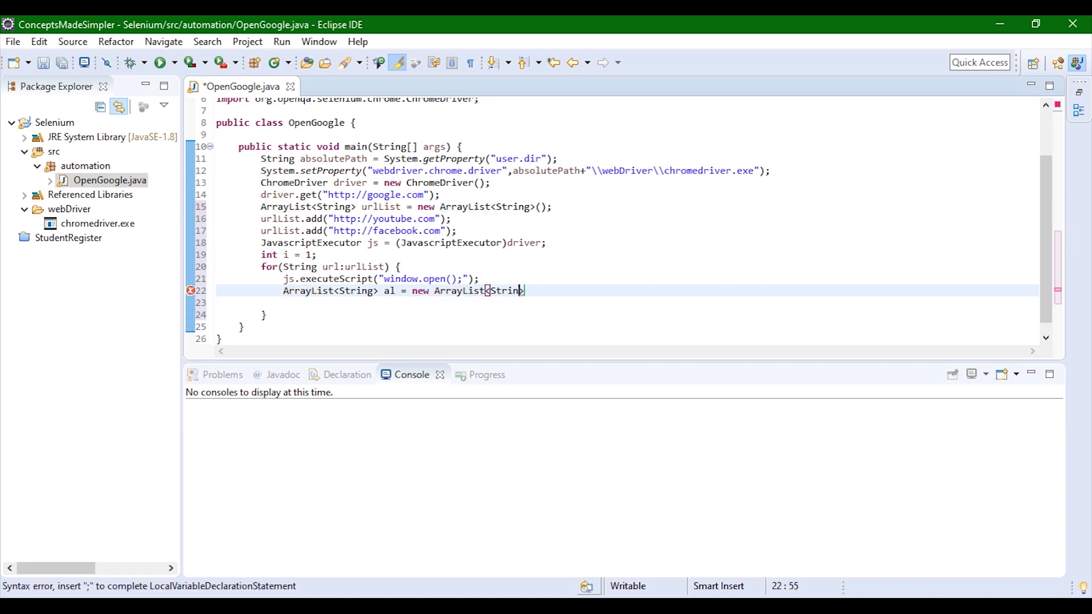
text(>())
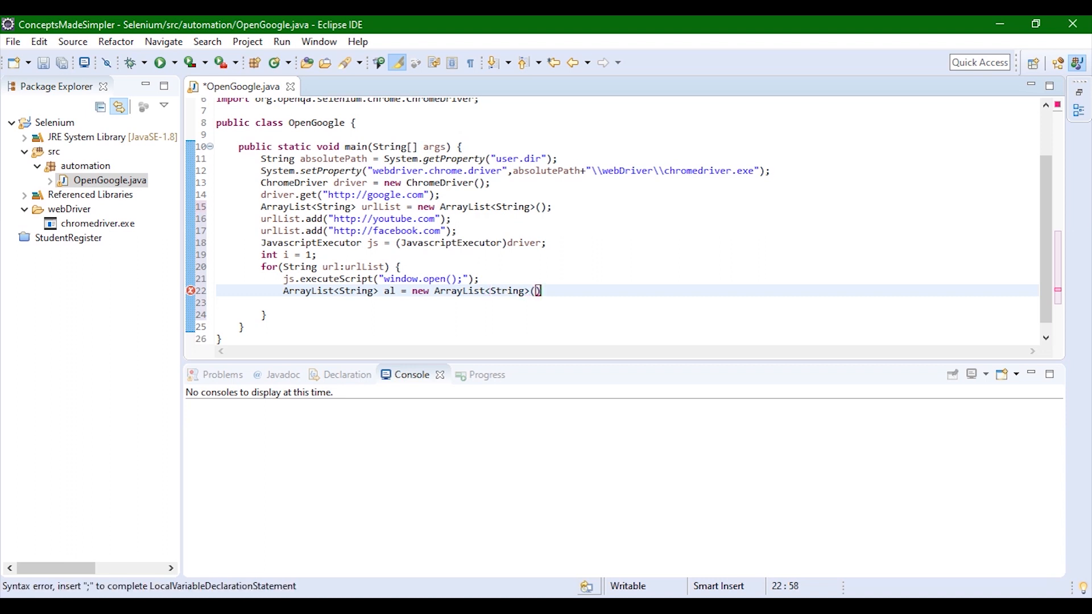
text(;)
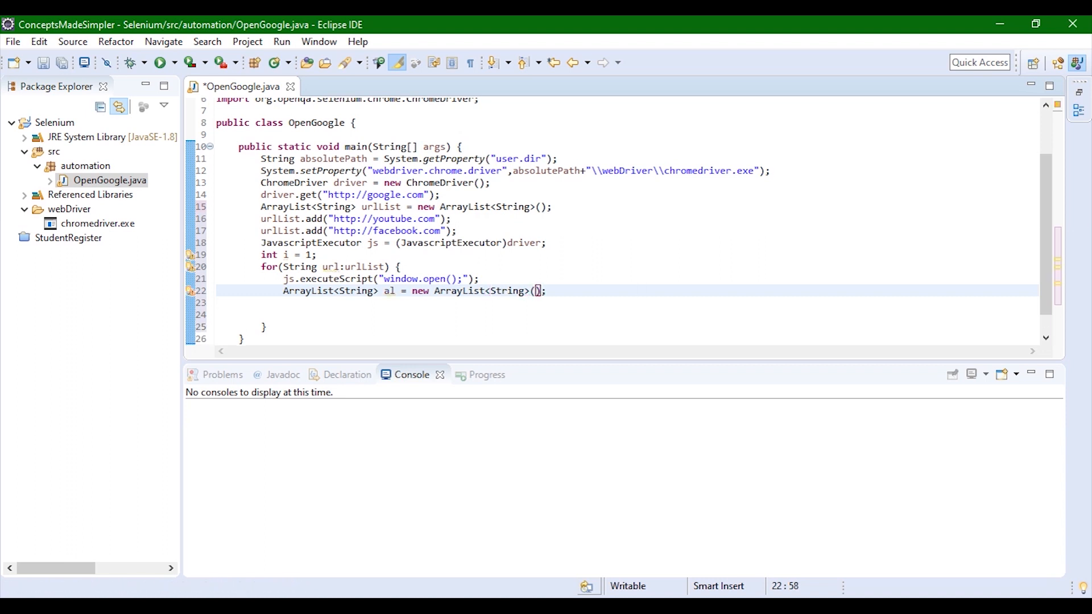
text(driver.get)
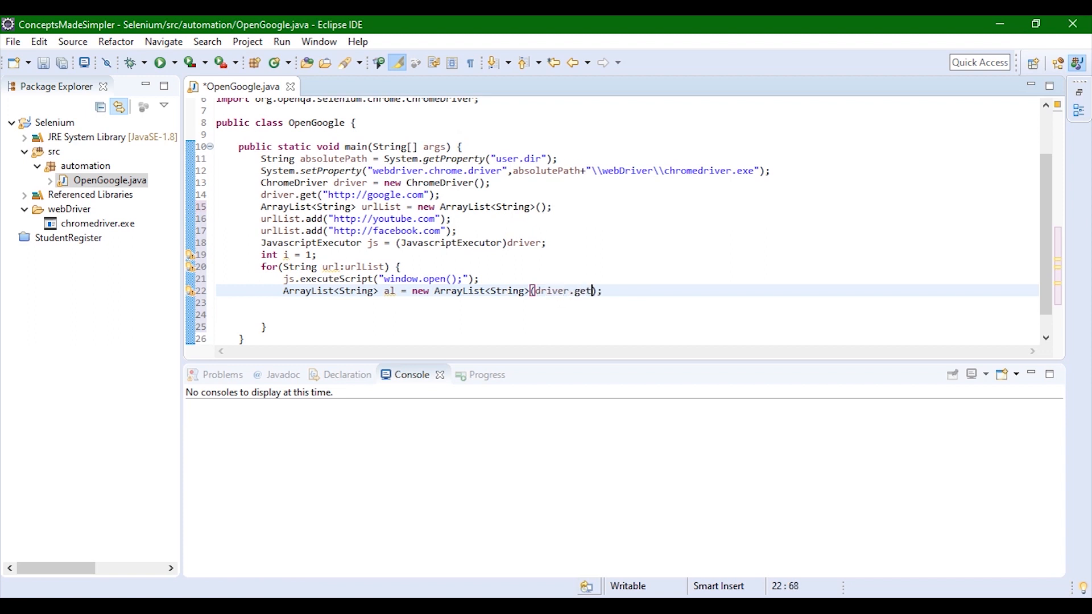
text(Window)
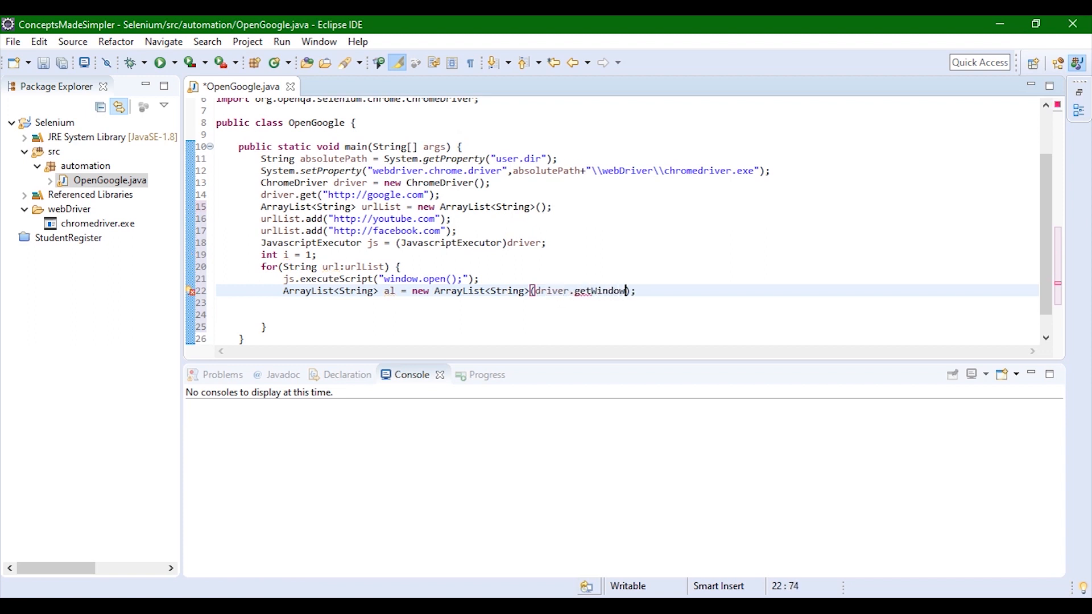
text(Hank)
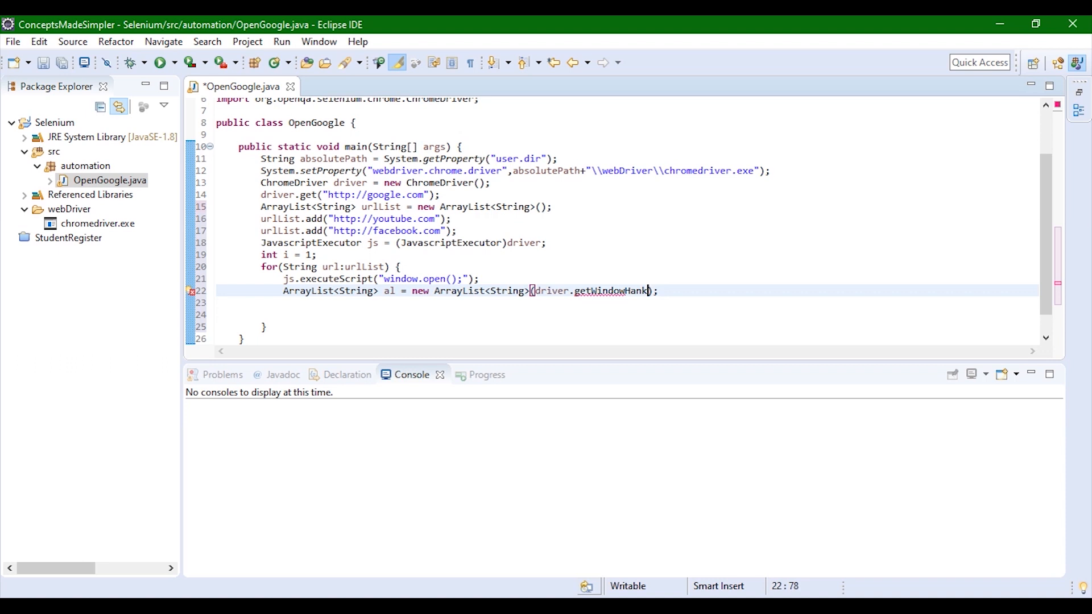
text(les)
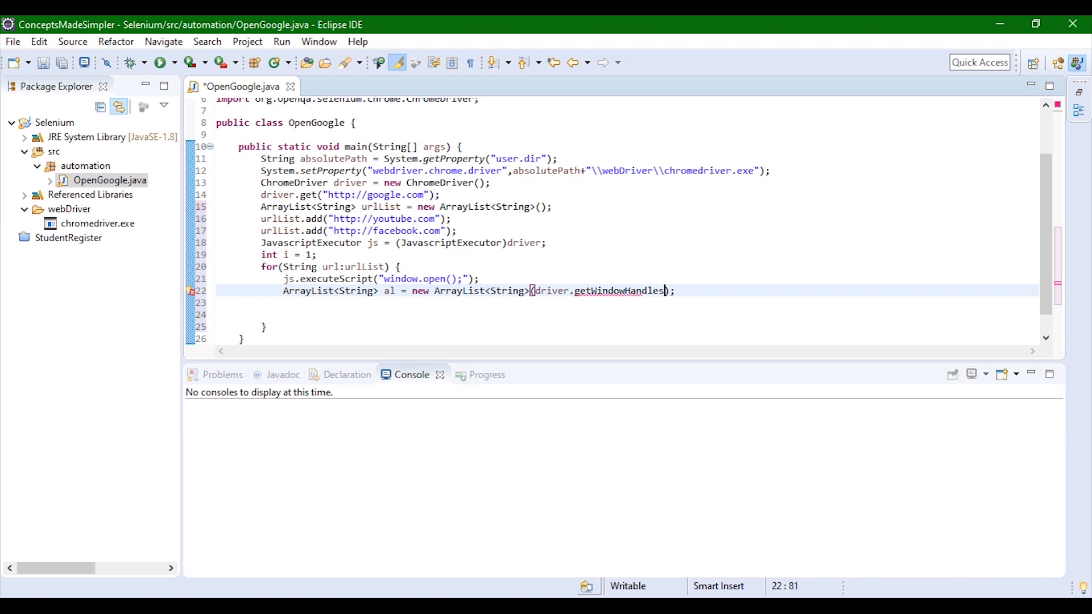
text(())
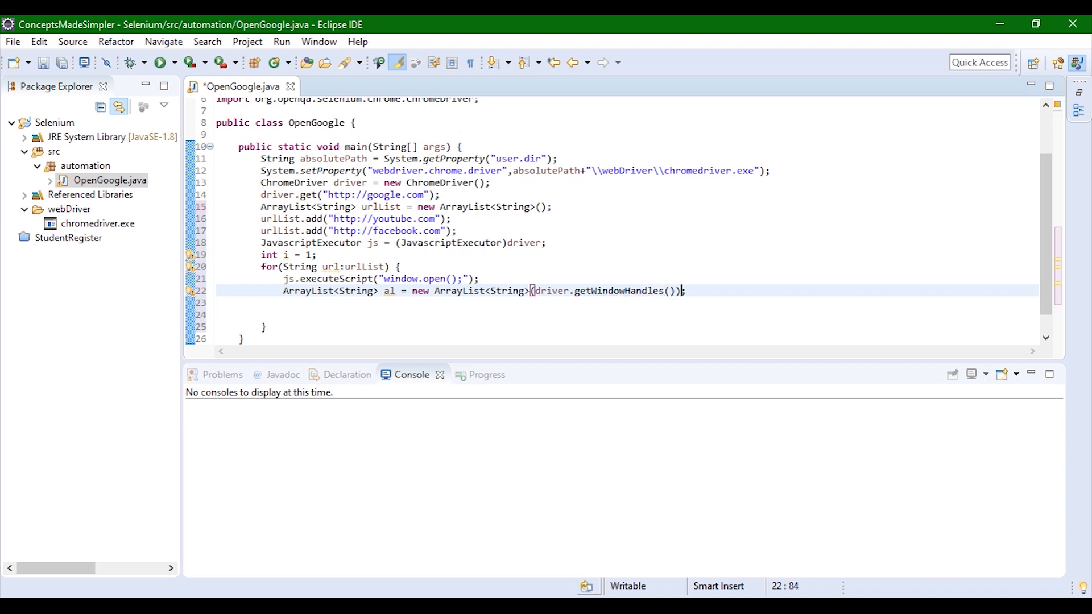
key(Enter)
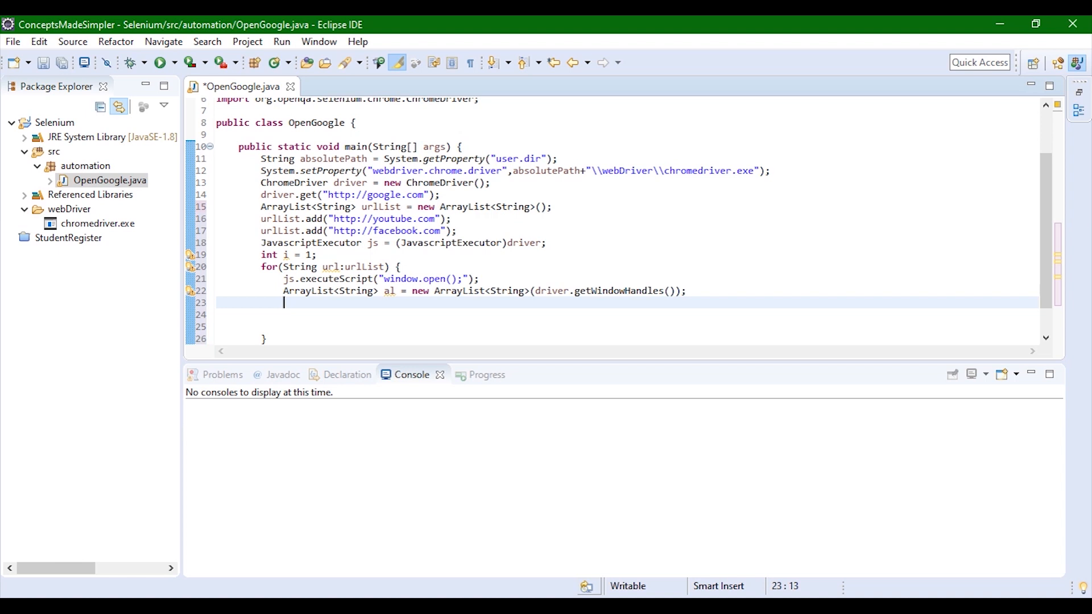
Write driver.switchTo().window(al.get(i)); on line 23 using autocomplete.
text(driver)
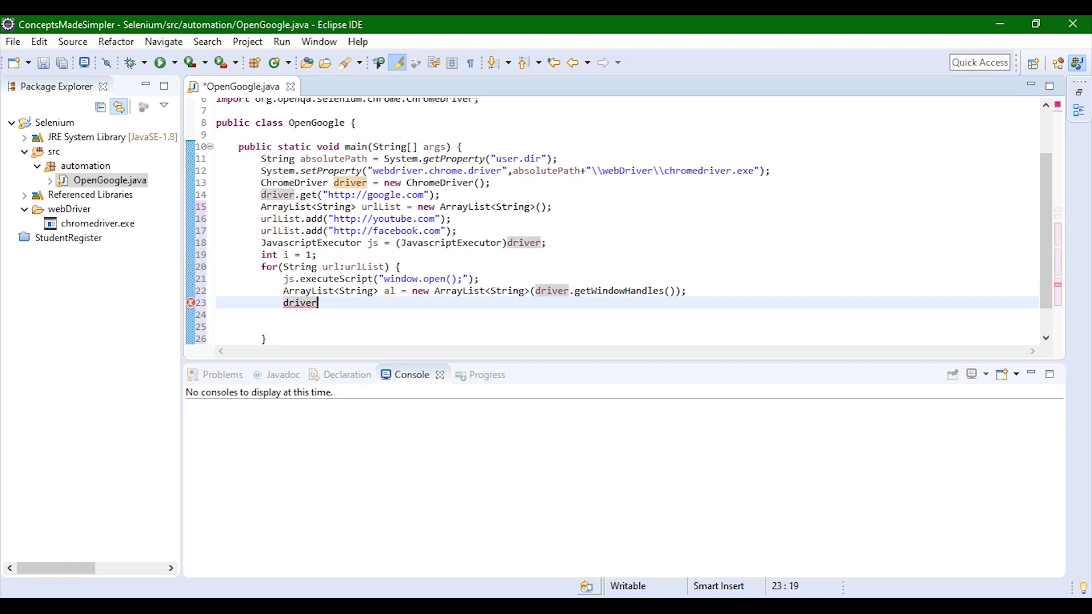
text(.switc)
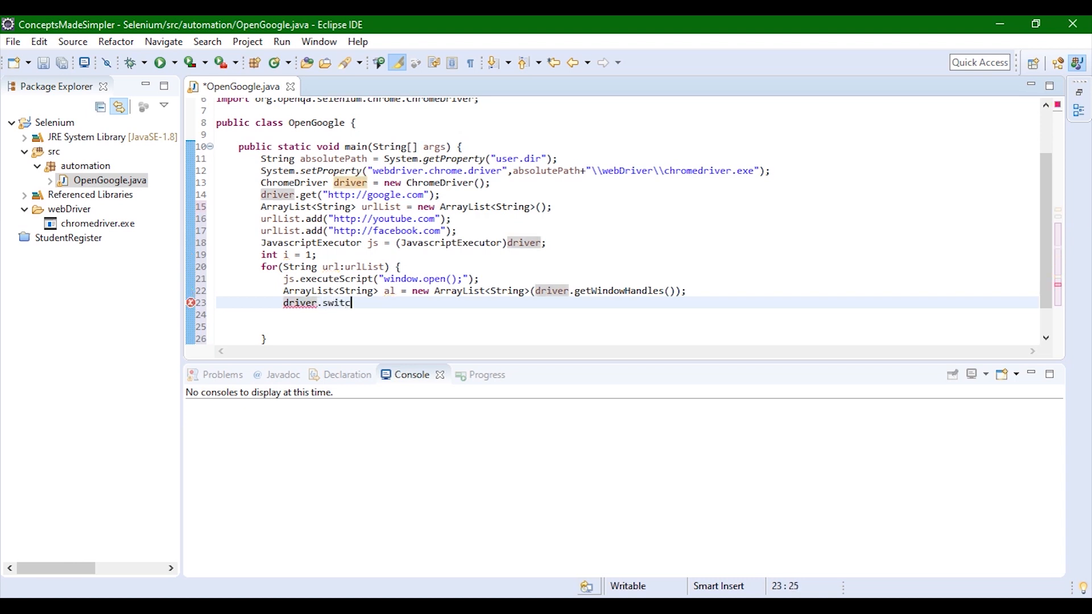
text(h)
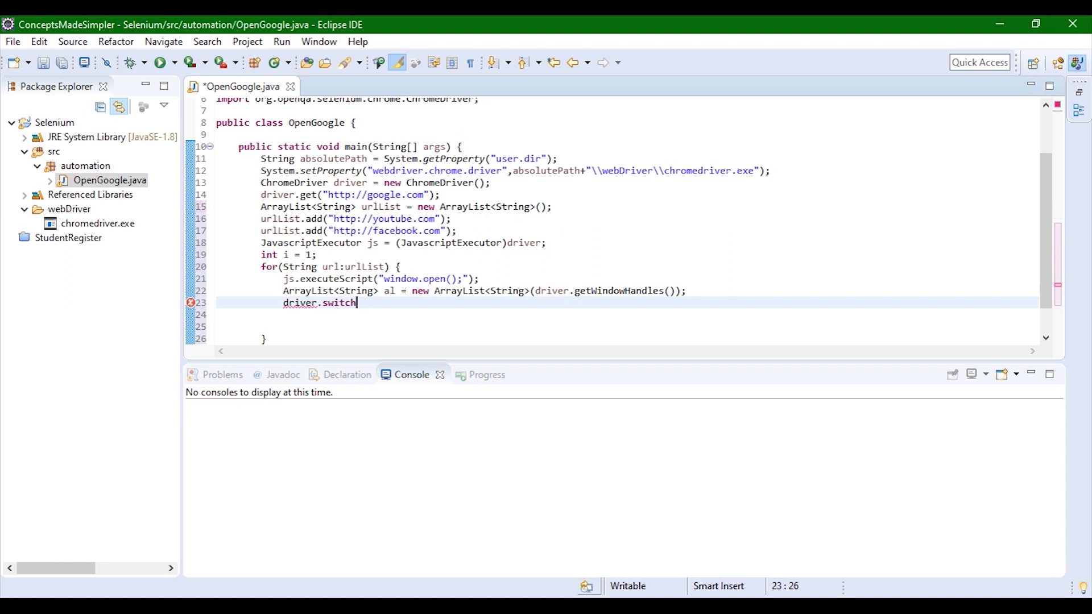
text(T)
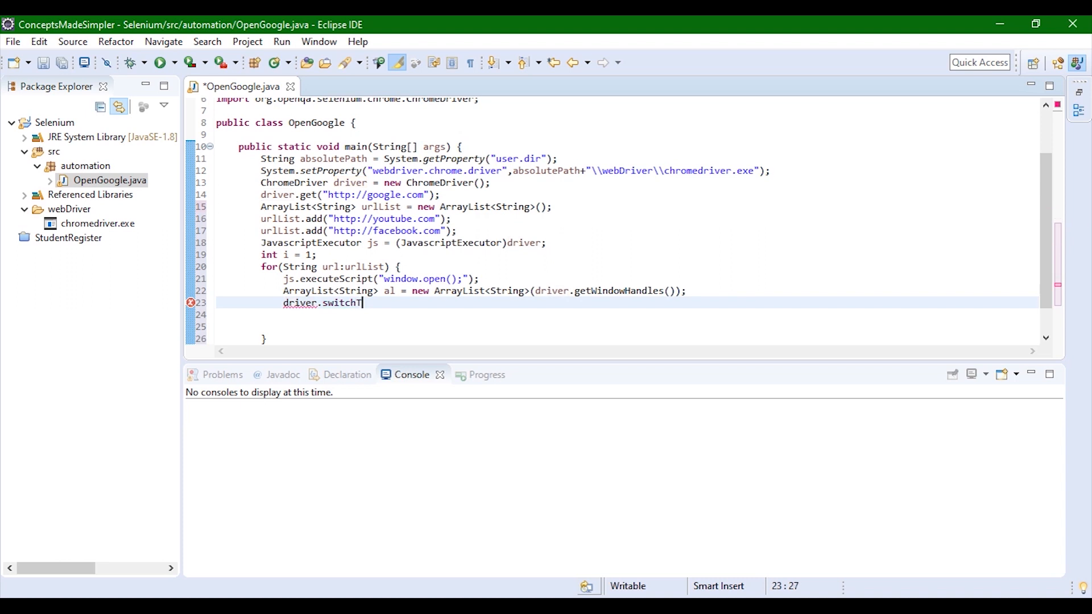
text(o()
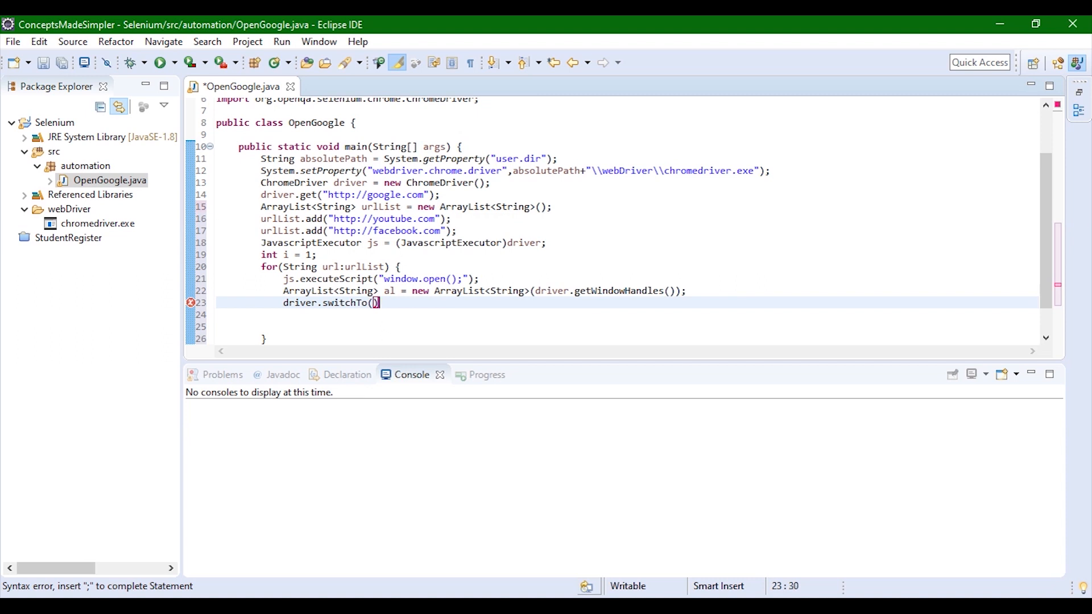
text(.win)
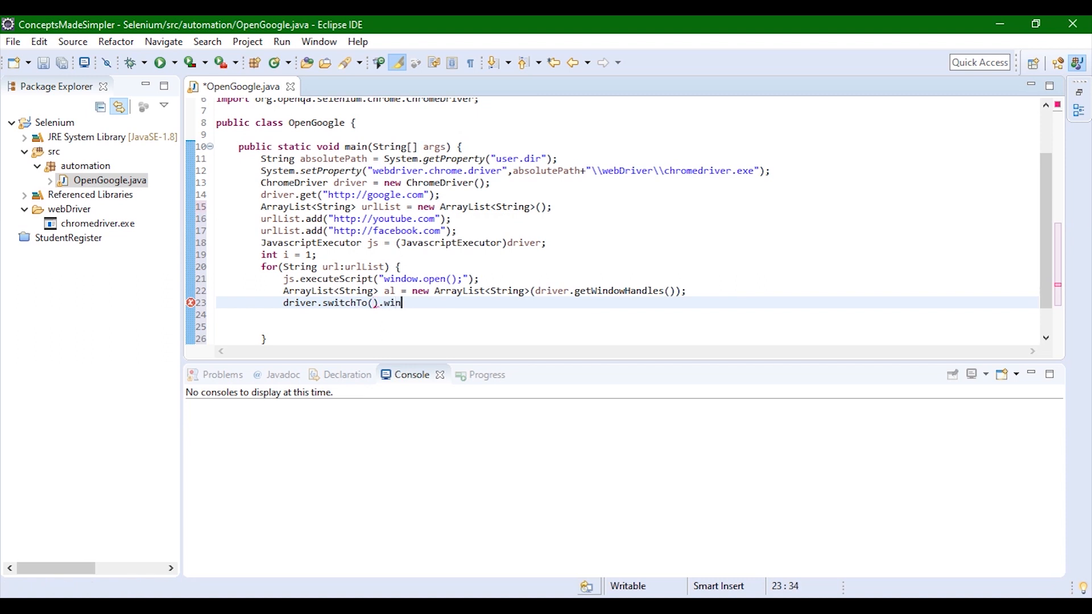
text(dow.)
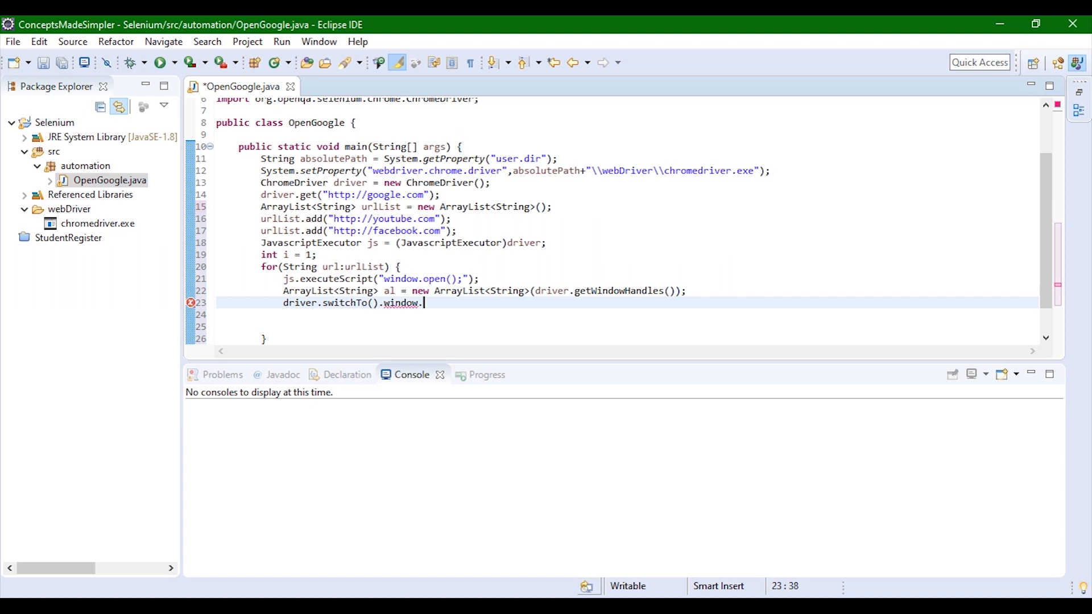
text(()
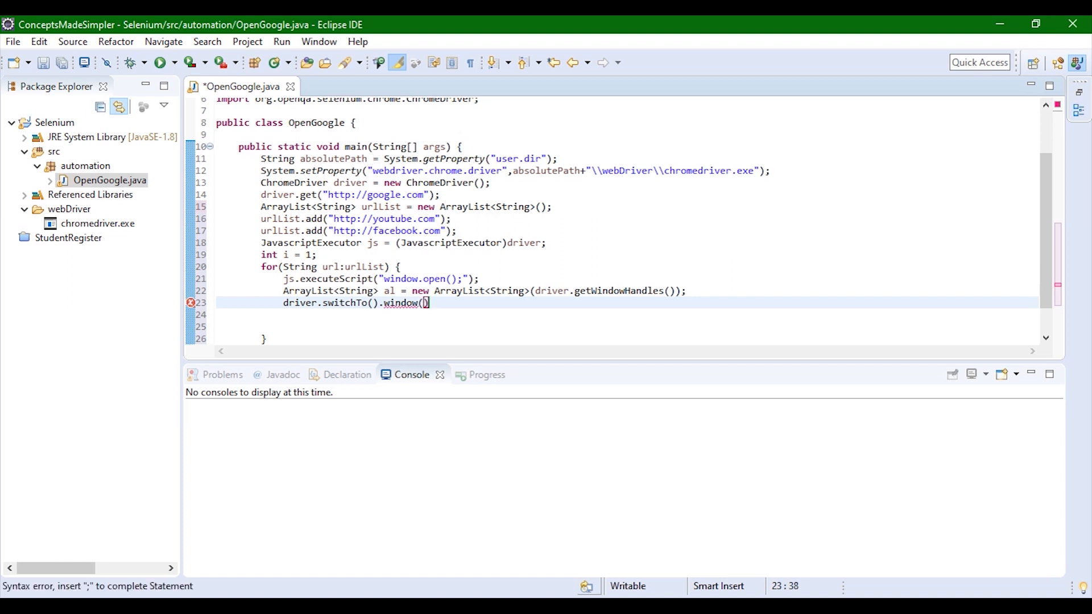
text(al.)
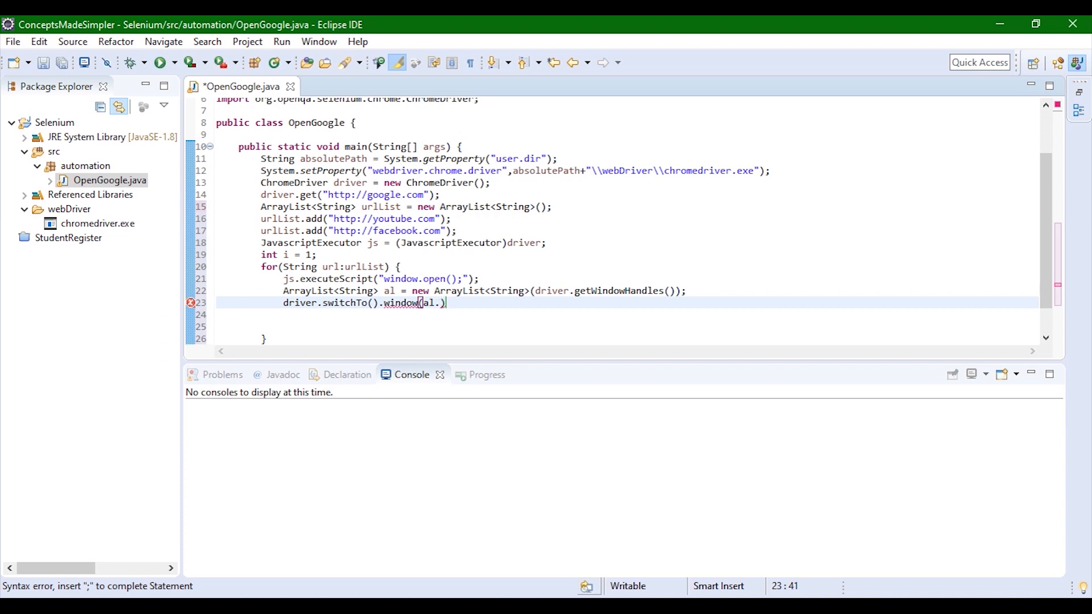
text(get()
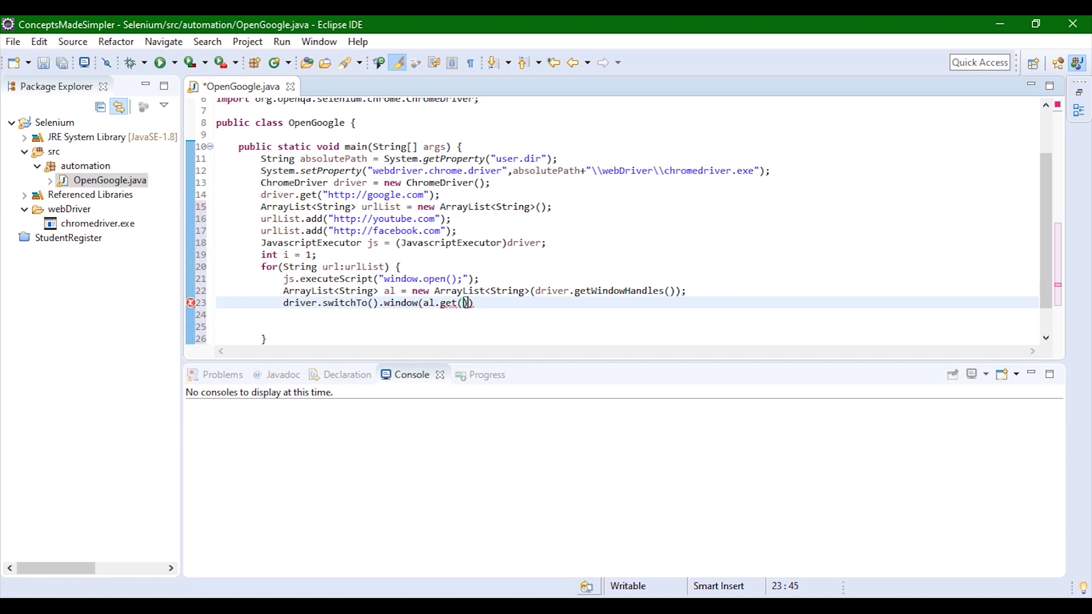
text(i)
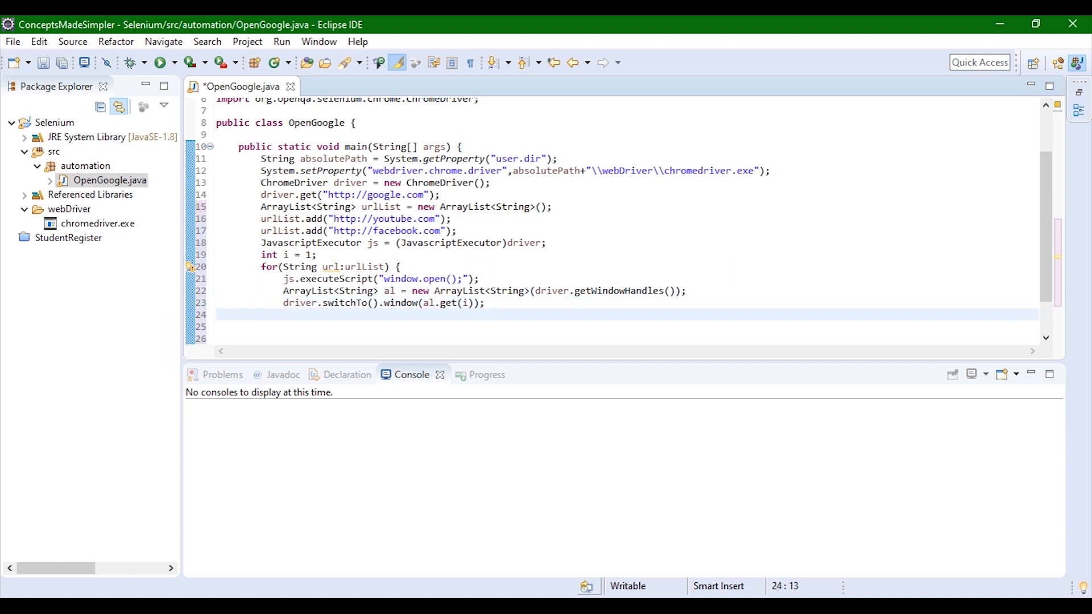
Write driver.get(url); followed by i++; to load each url and advance the counter.
text(driver)
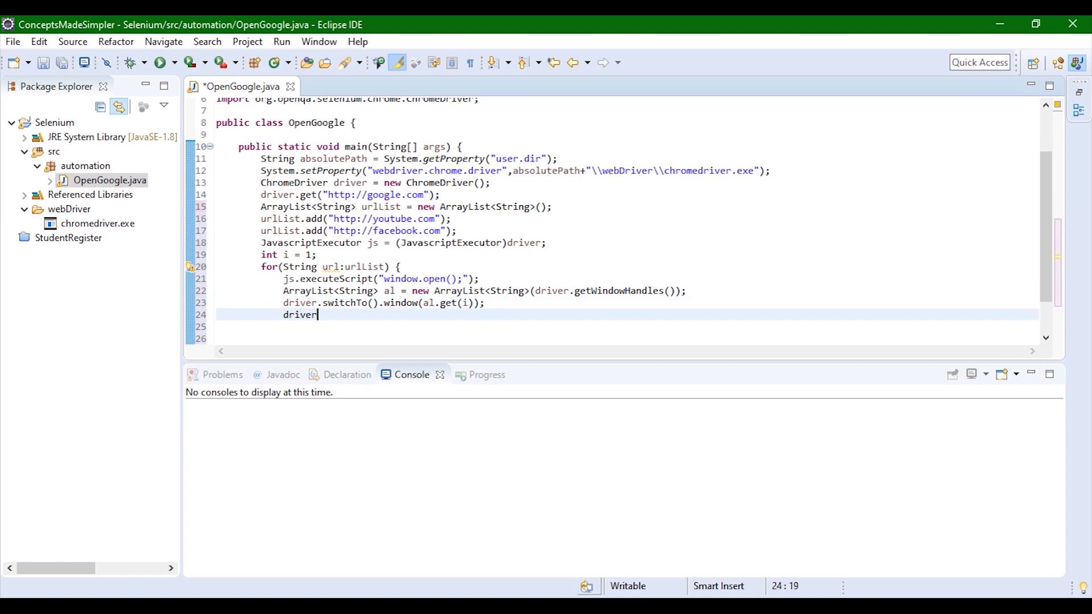
text(.get)
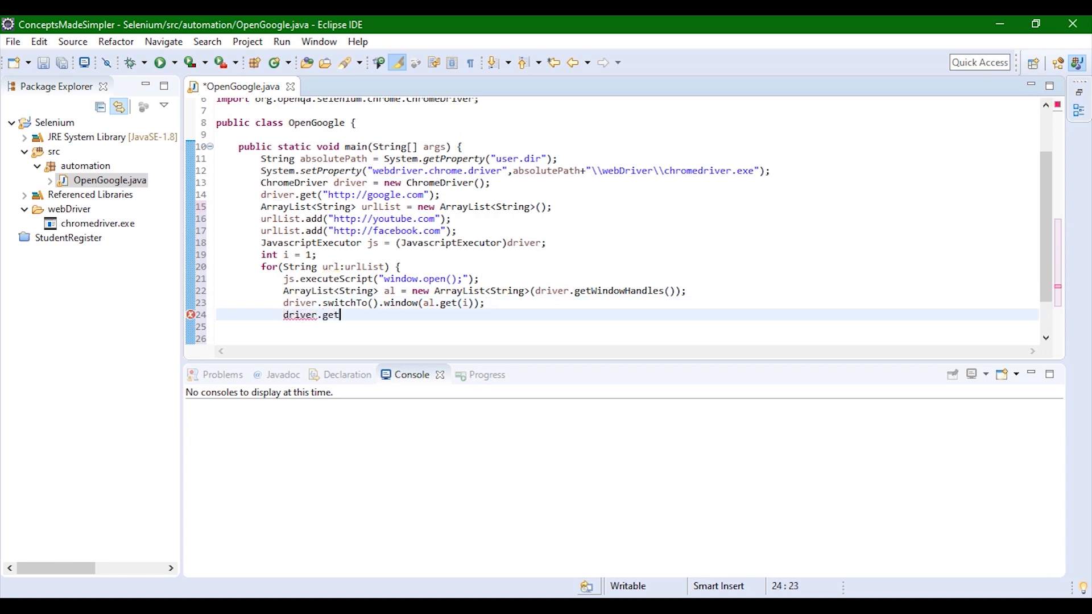
text((url);)
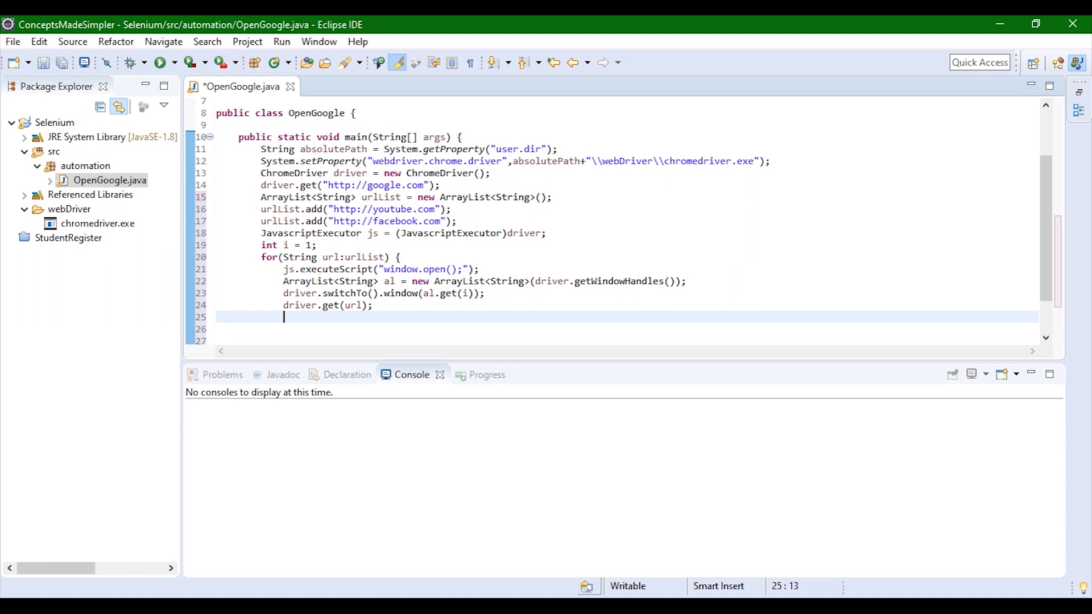
text(i++)
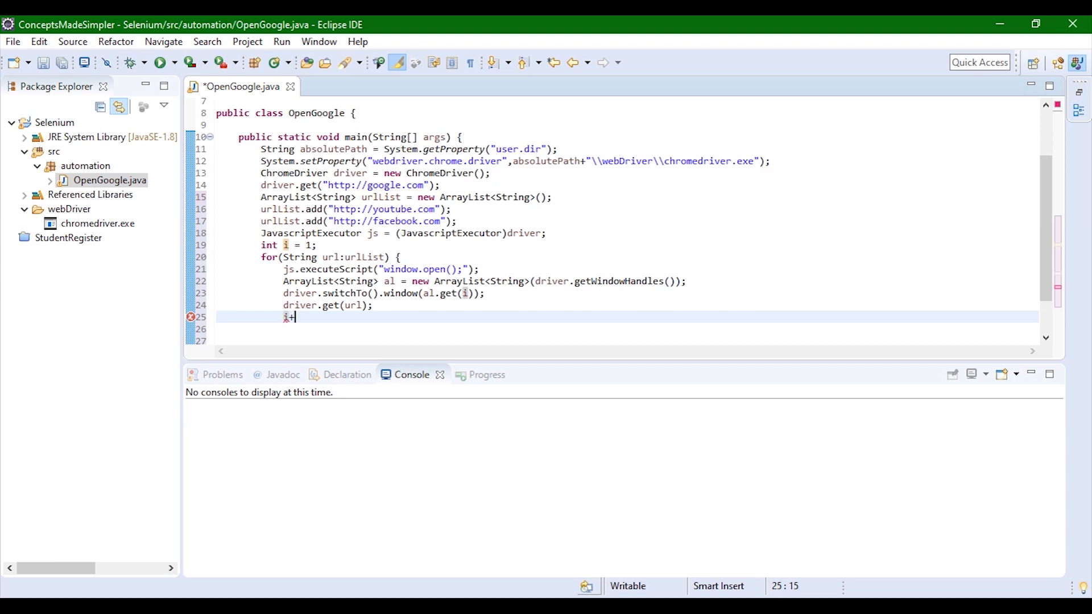
text(+;)
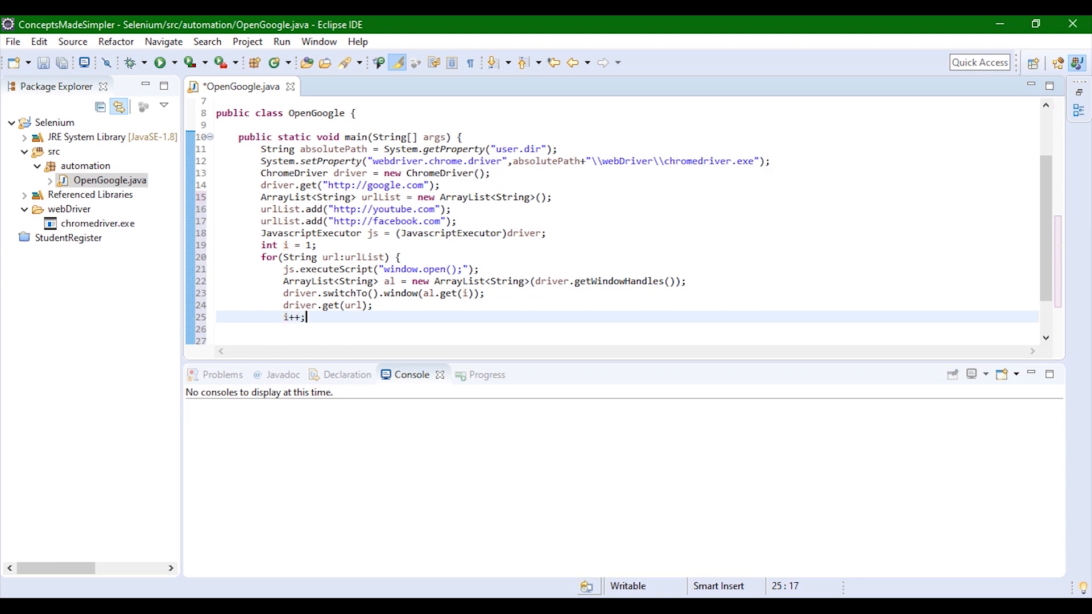
mouse_move(281, 188)
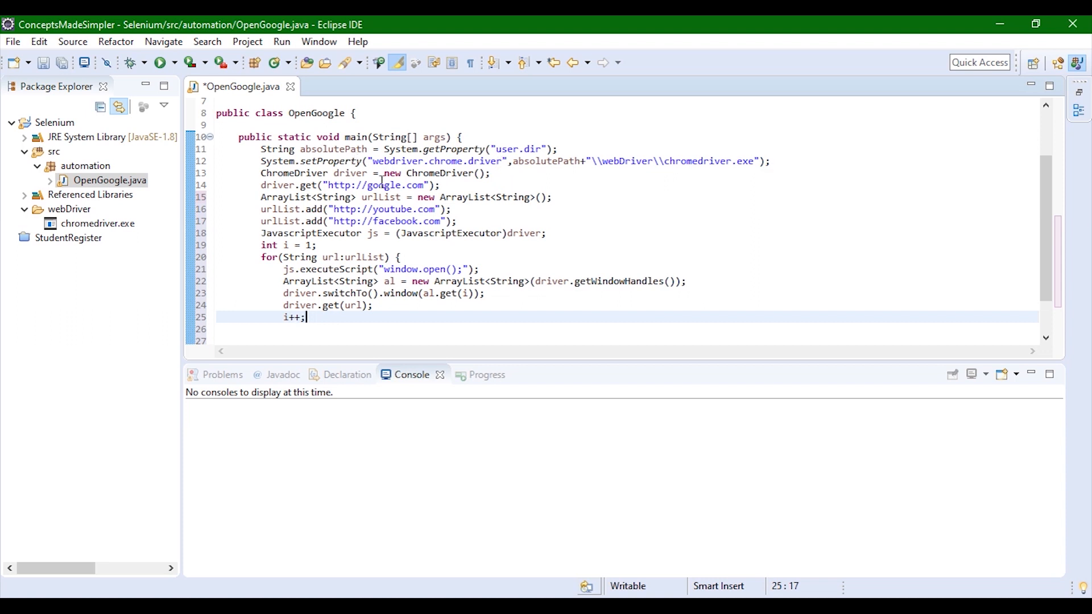
mouse_move(371, 209)
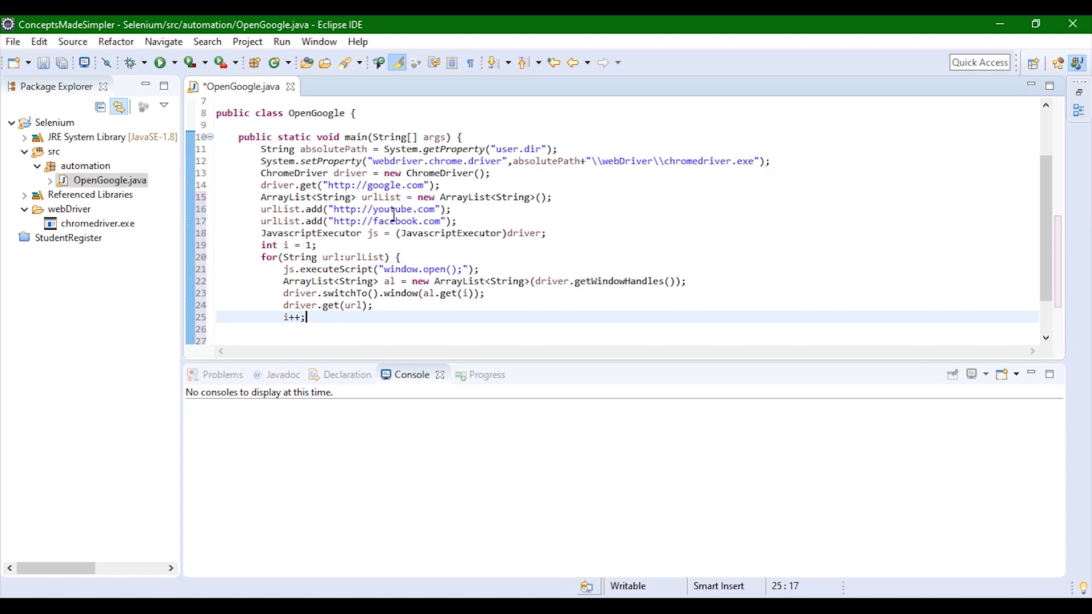
mouse_move(357, 222)
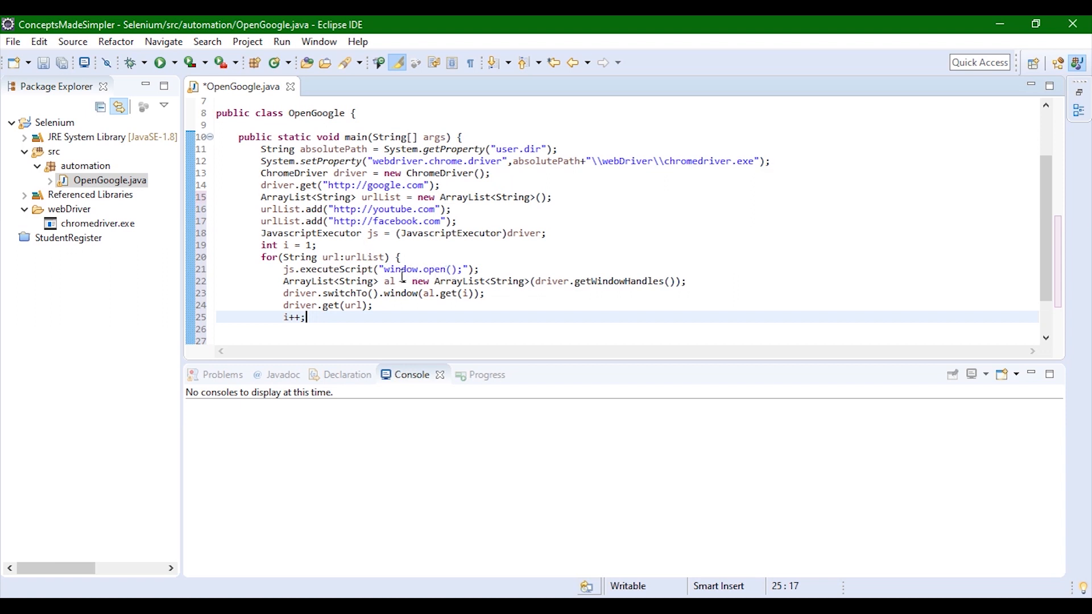
mouse_move(461, 305)
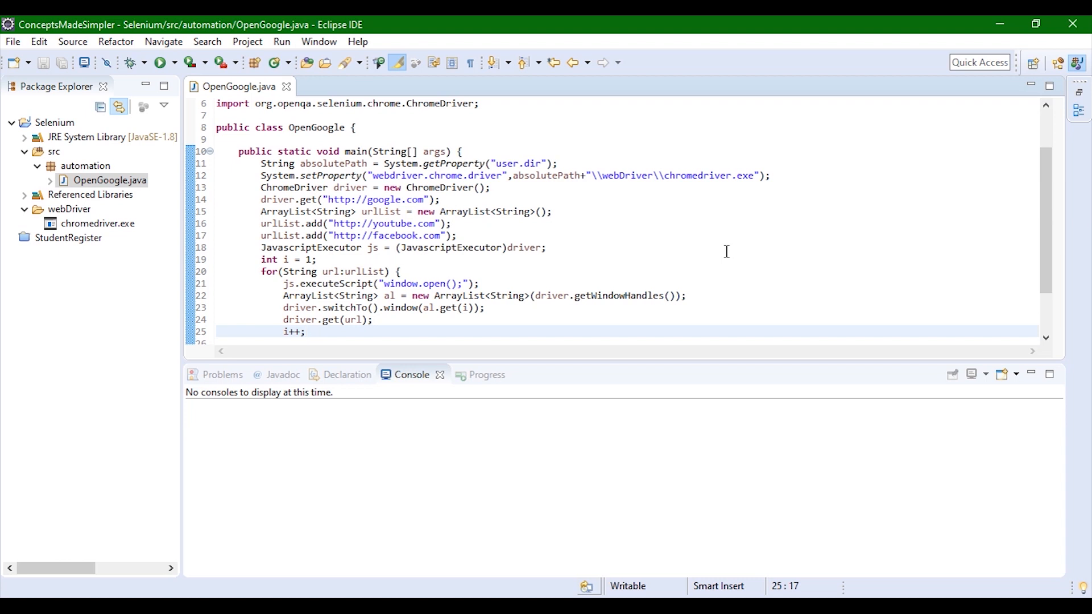
Run OpenGoogle as a Java Application from the editor's context menu.
right_click(726, 252)
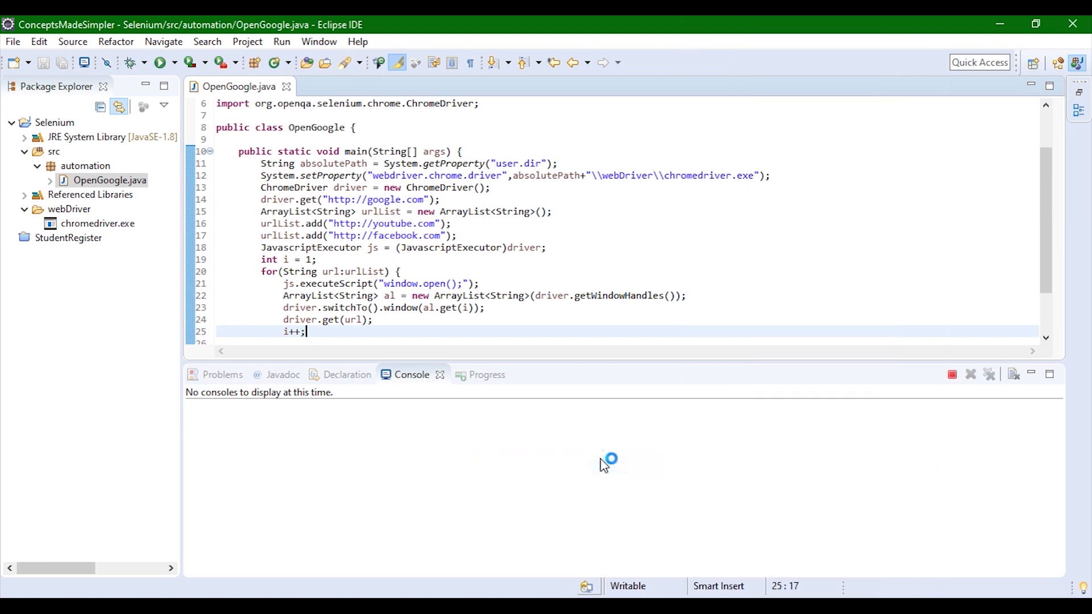
click(164, 64)
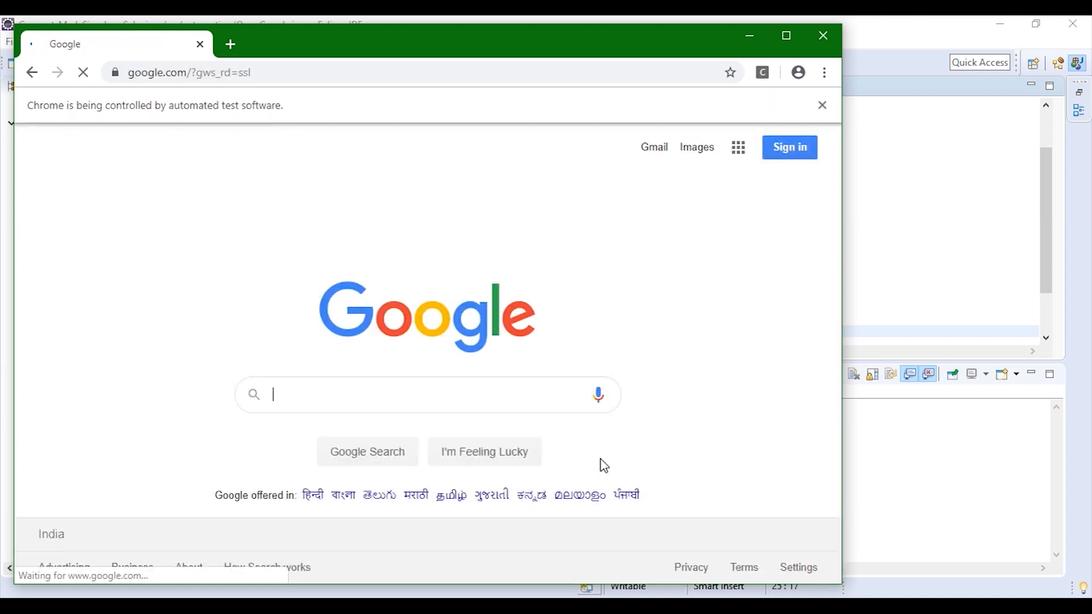
Let the automated Chrome window load youtube.com and facebook.com in new tabs beside Google.
click(231, 44)
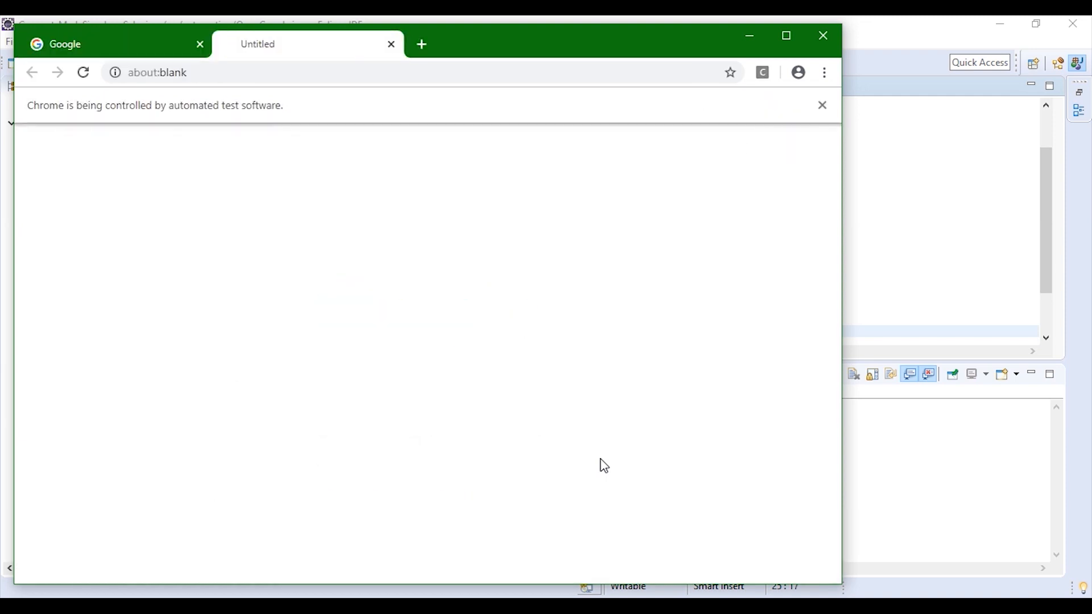
text(youtube.com)
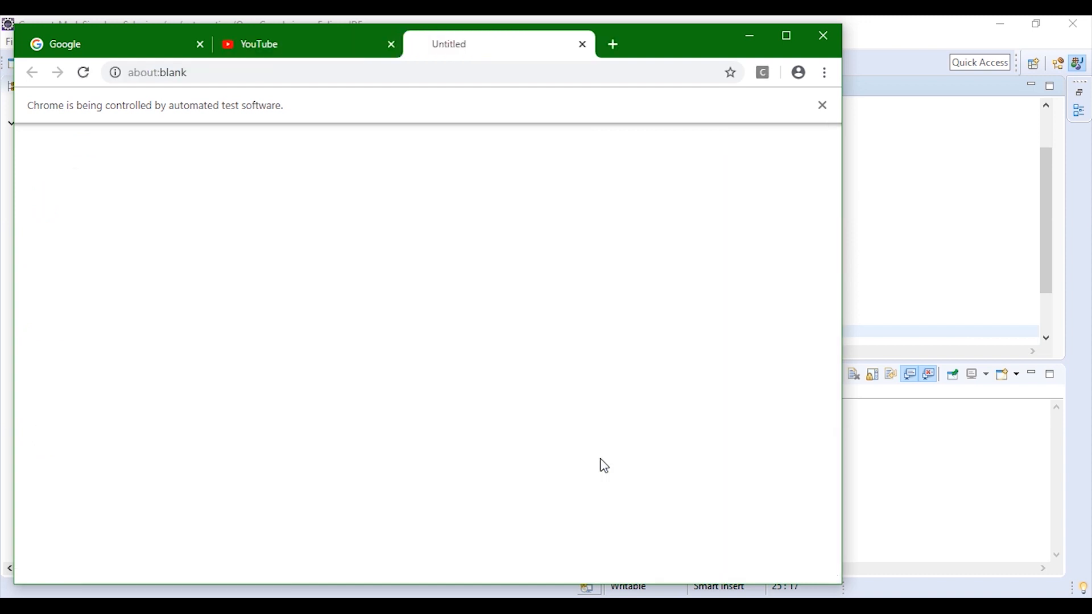
text(facebook.com)
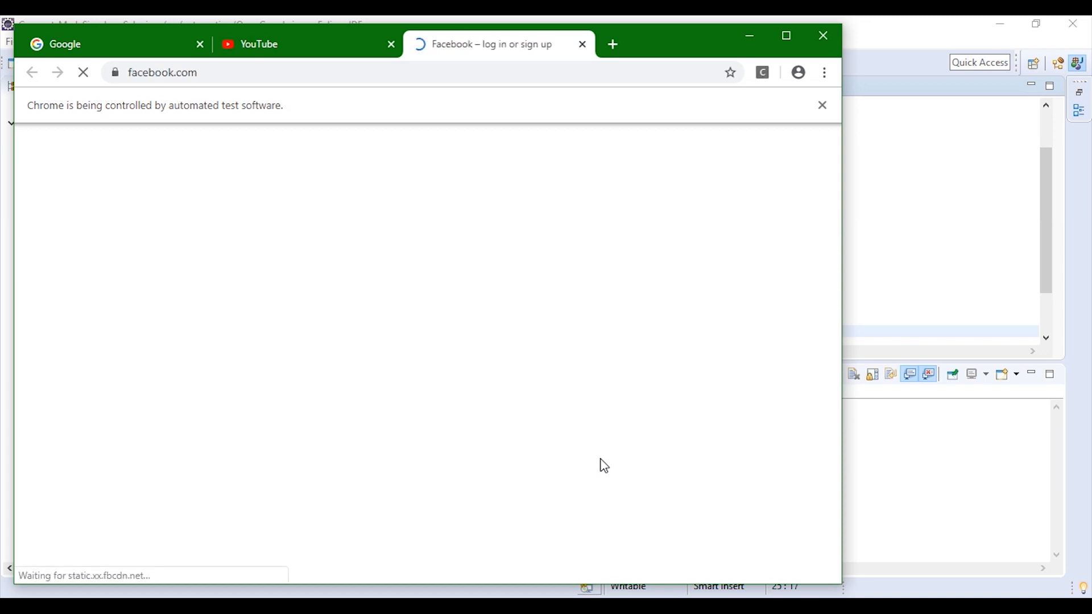